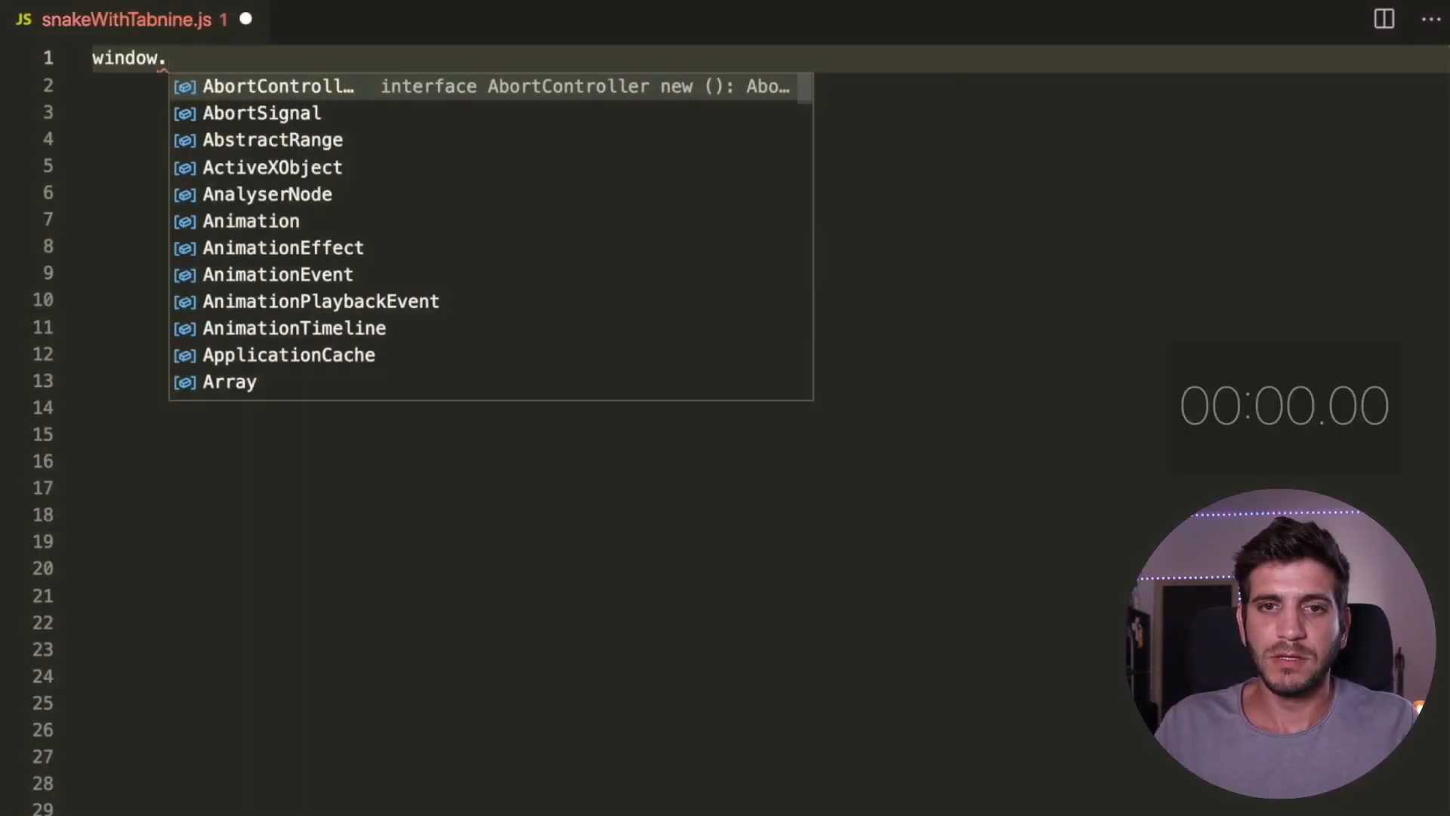
text(onload = ())
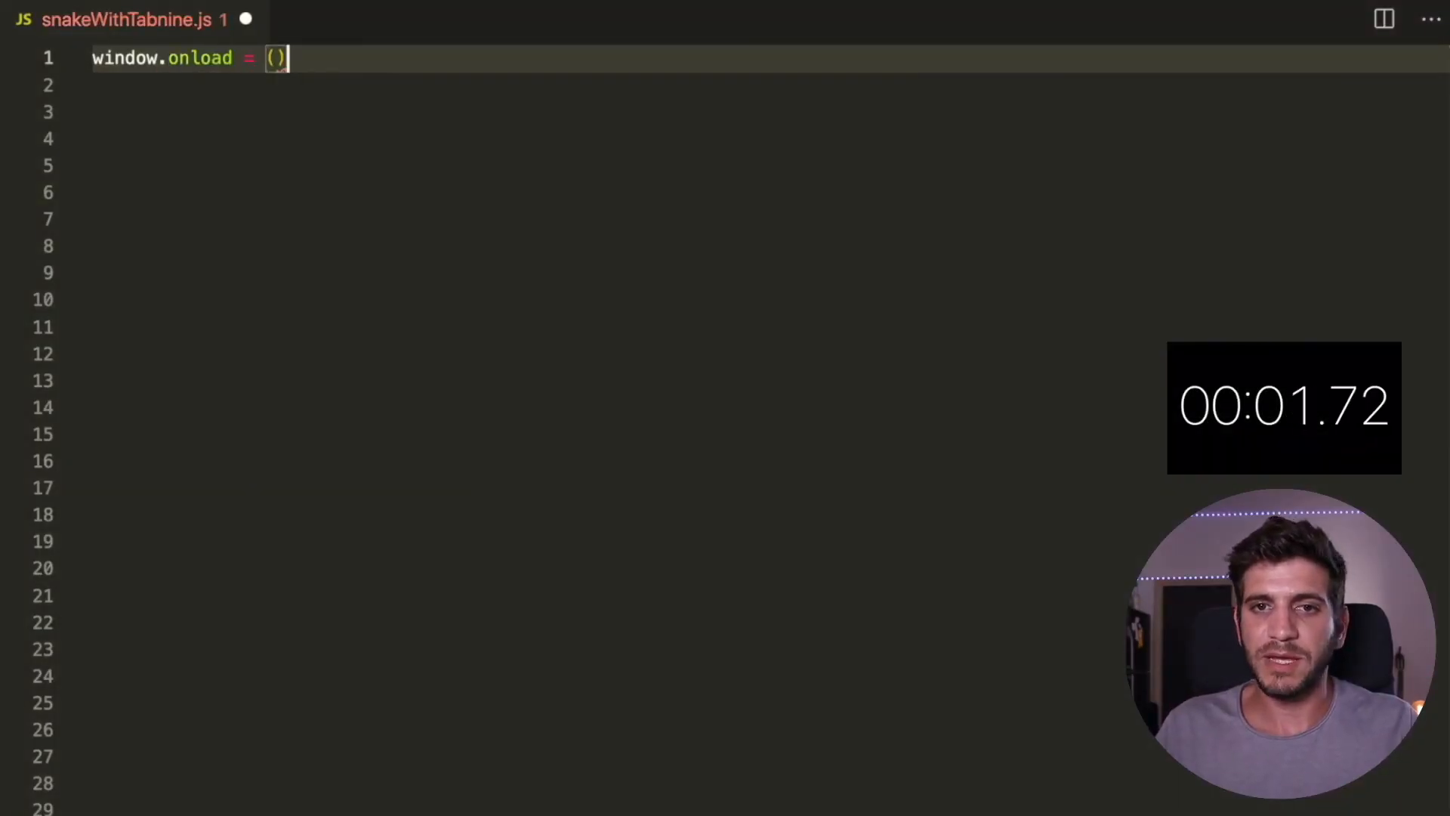
text(=> {)
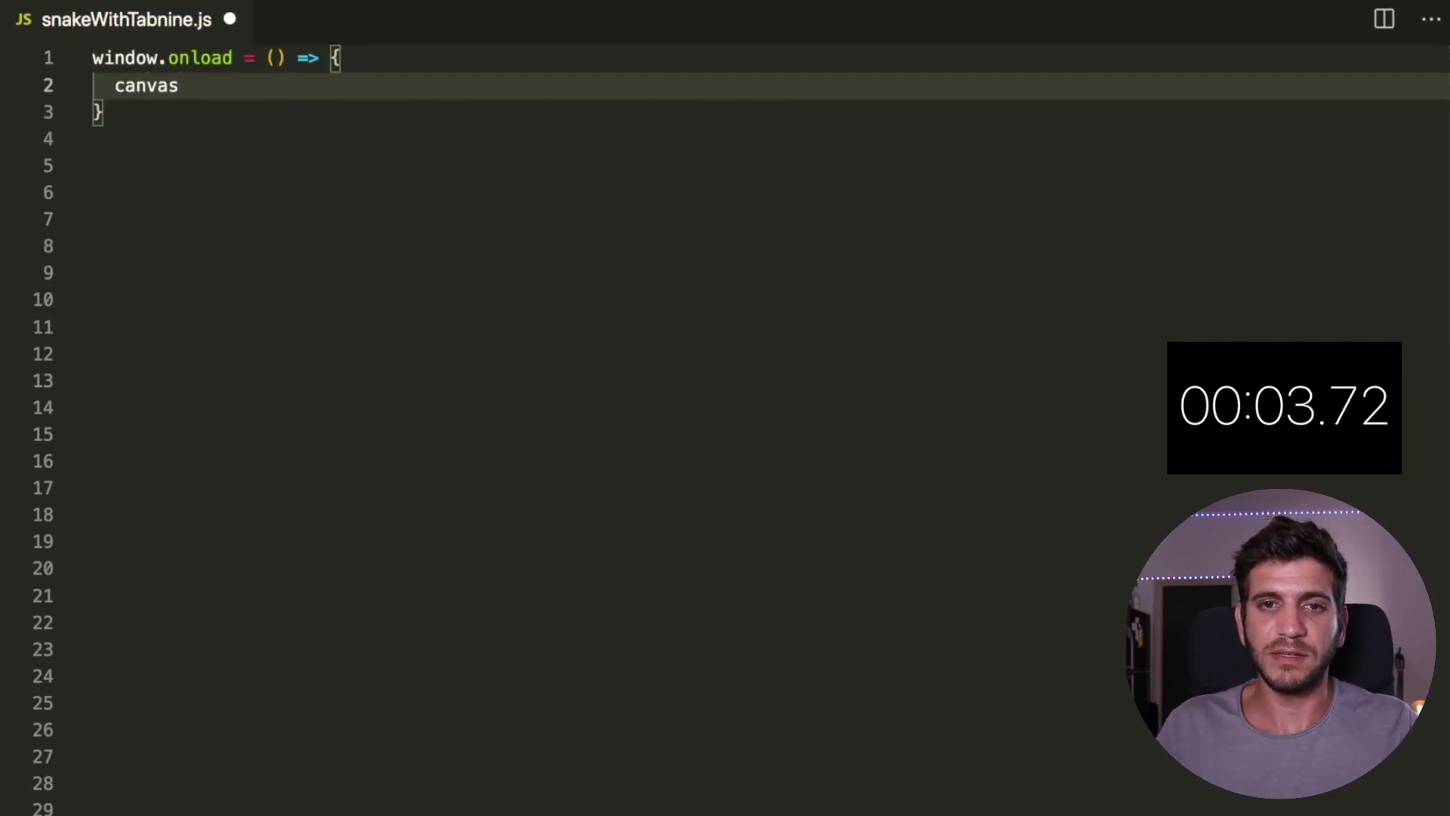
text(= document.getElementById('gc');)
text(ctx)
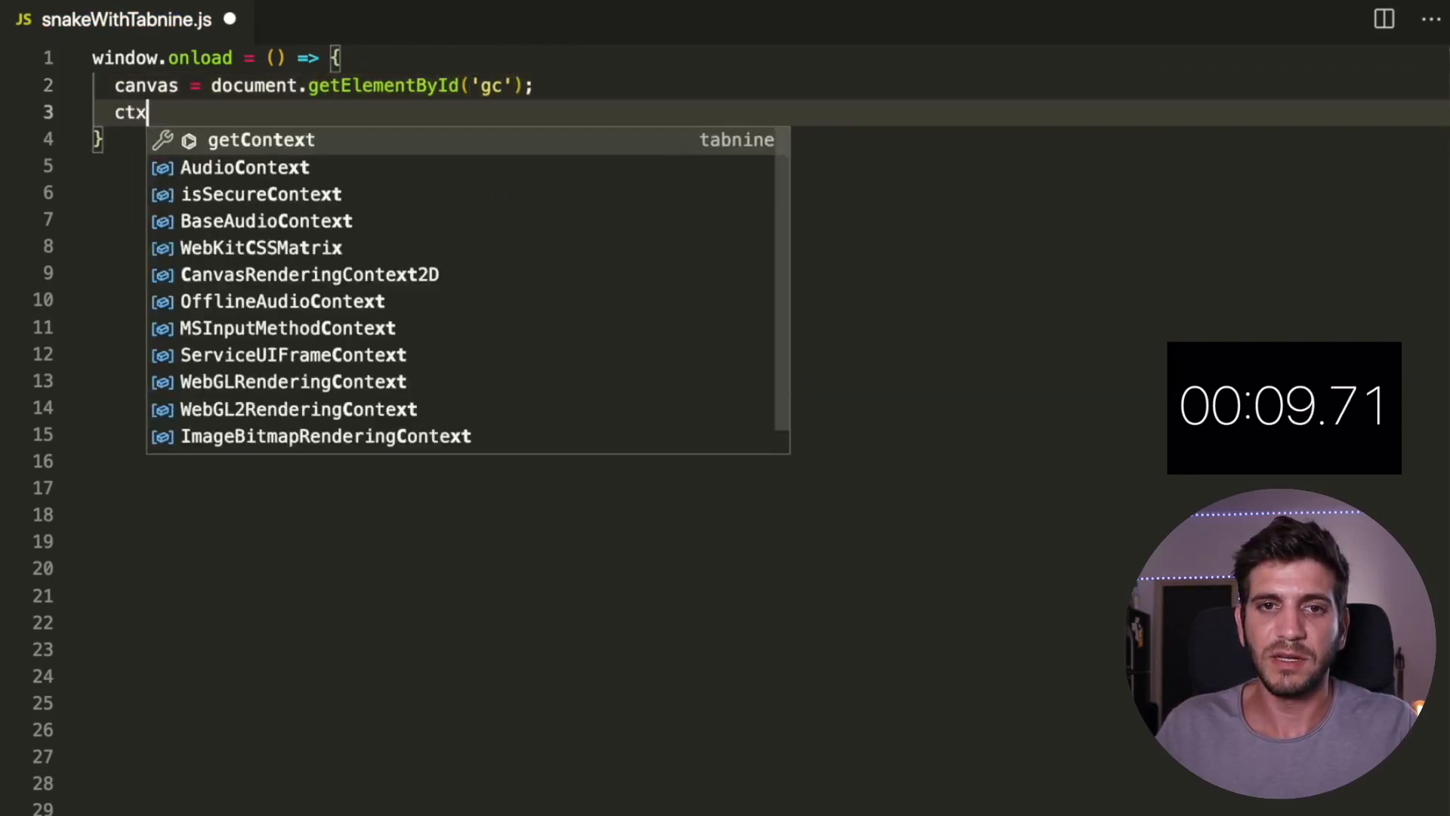
text(= canvas.getContext('2d');)
text(document)
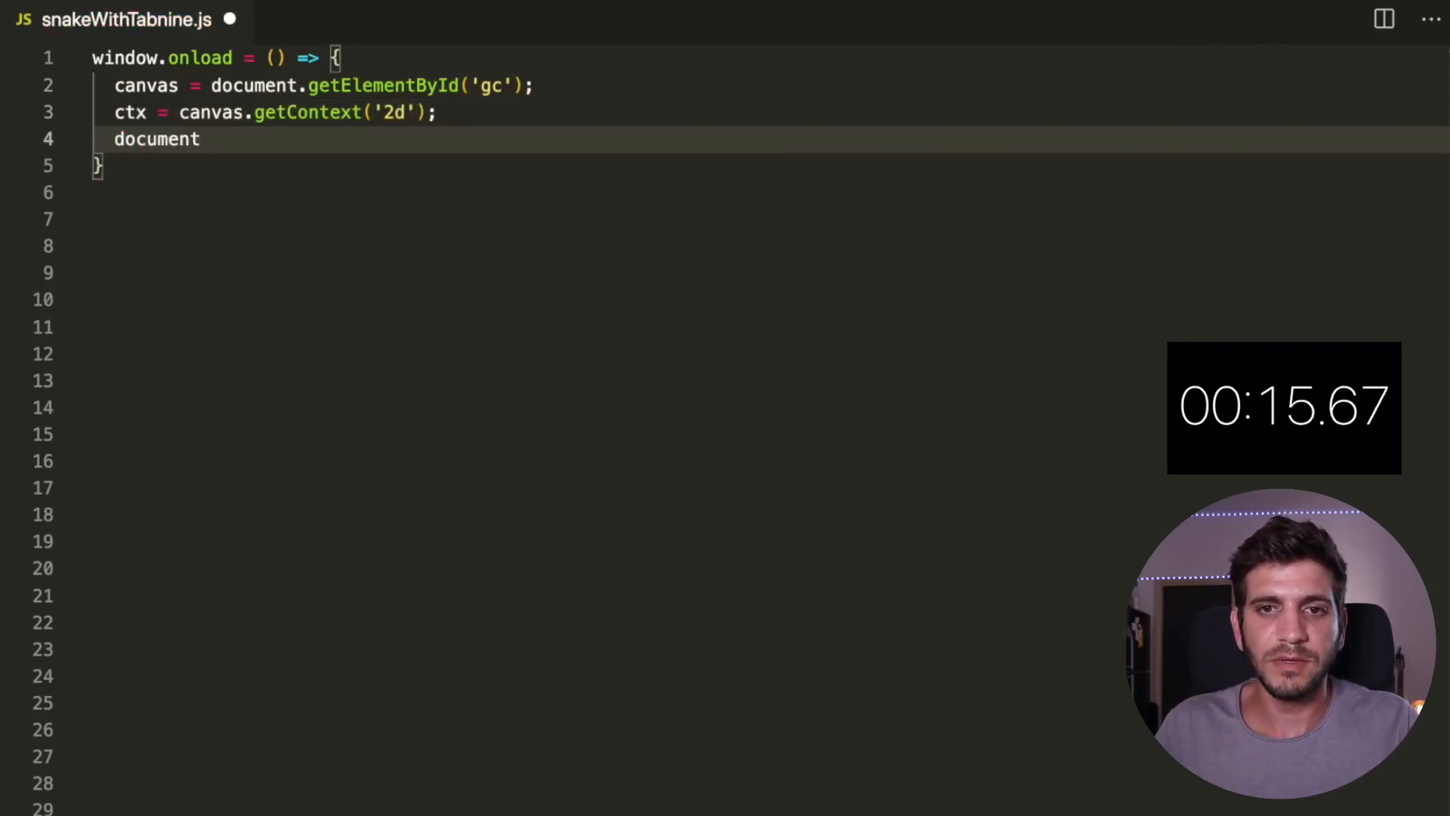
text(.addEventListener(''))
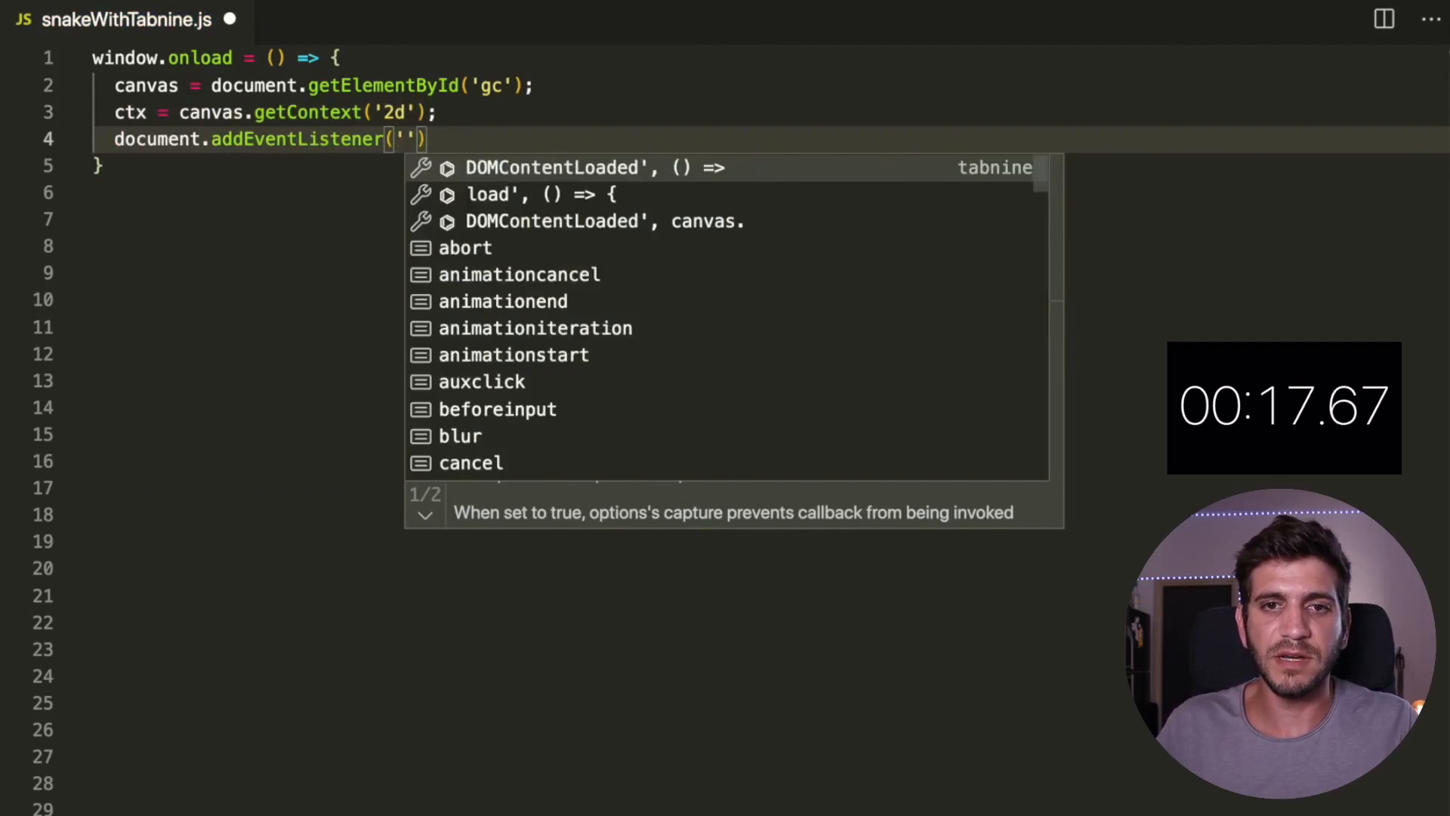
text(keydown', keyPush)
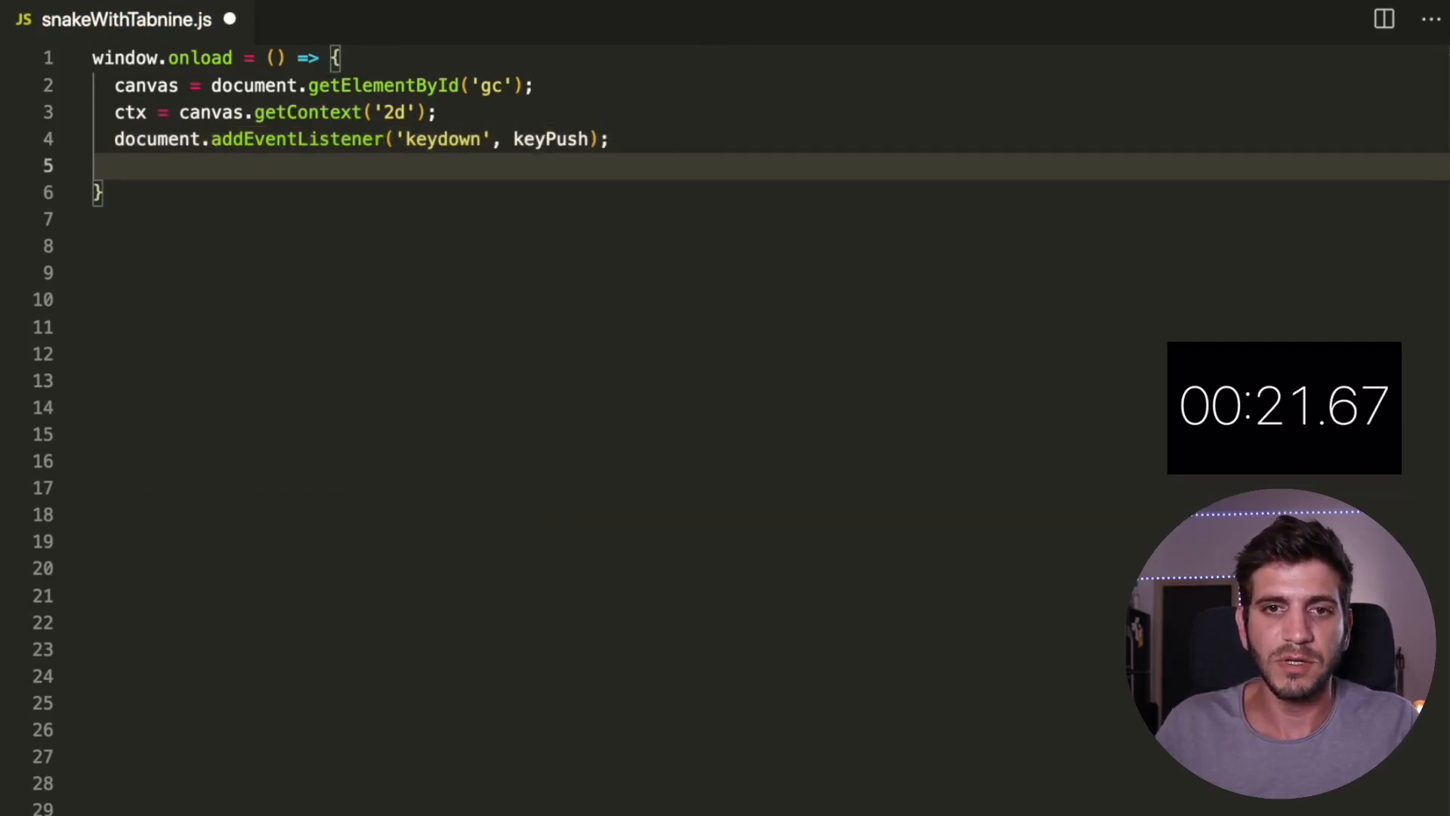
text(setInterval())
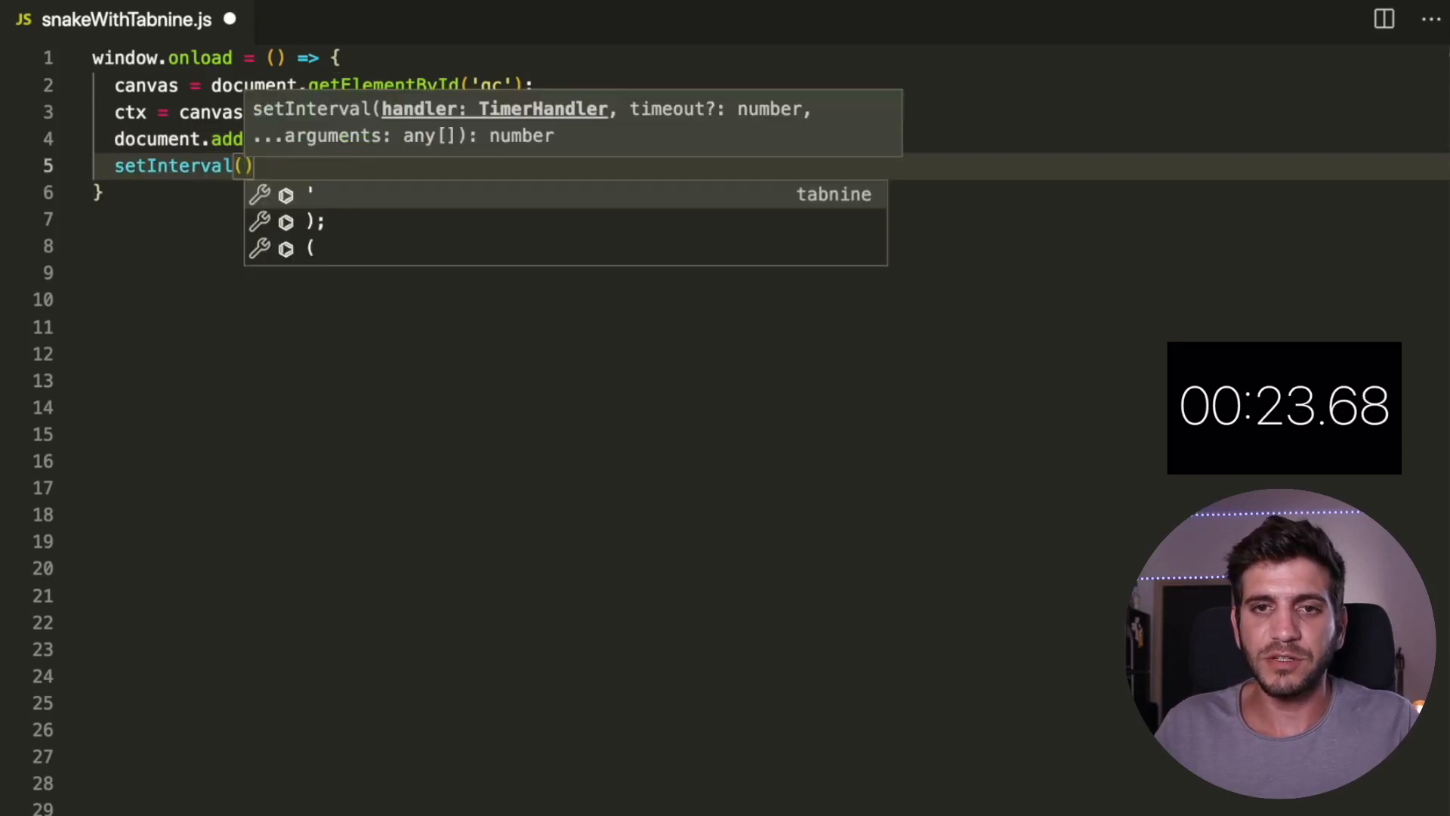
text(game, 1000 / 15)
click(772, 246)
text(px = py = 10;)
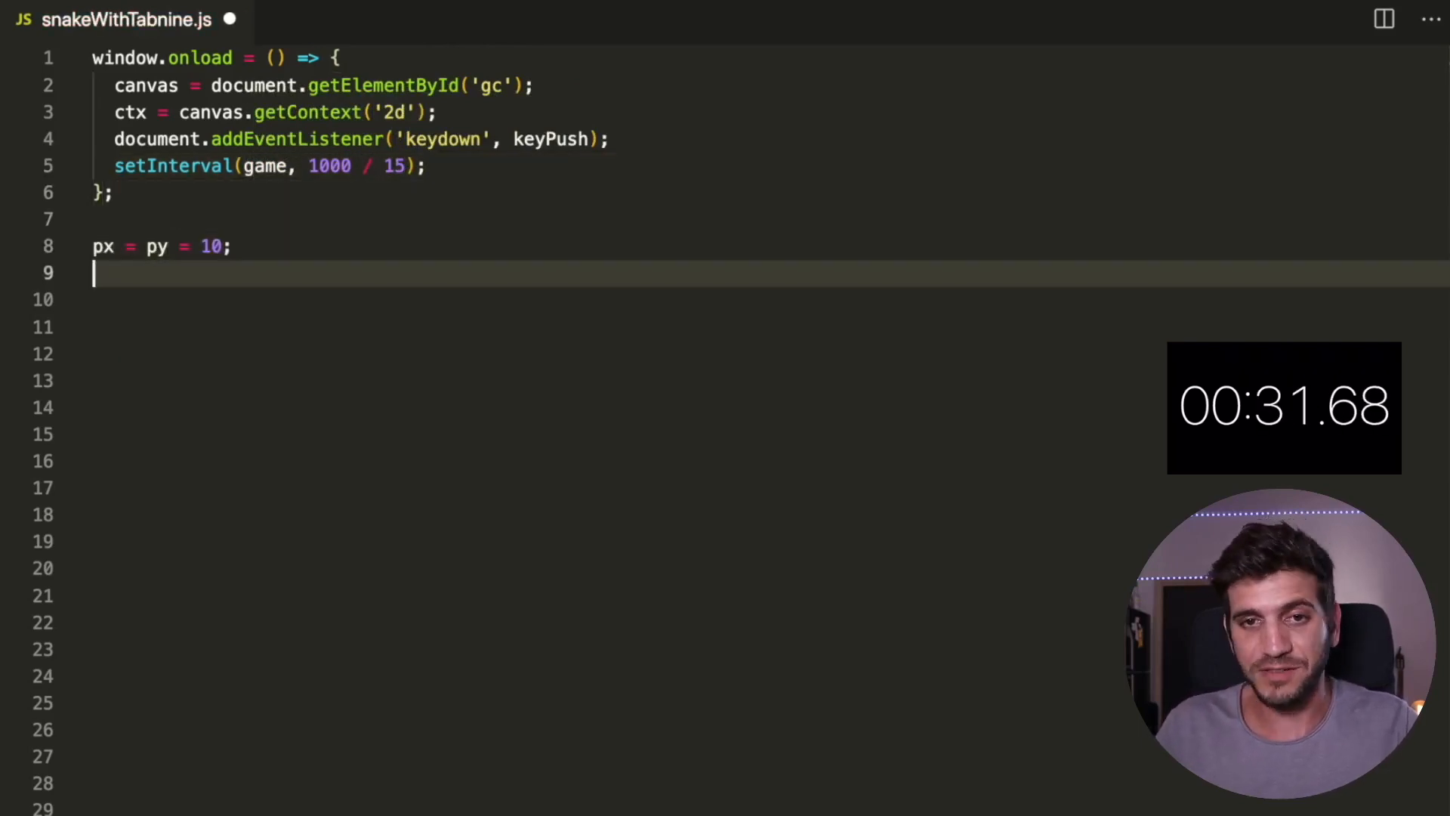
text(gs = tc = 20;)
click(767, 299)
text(ax =)
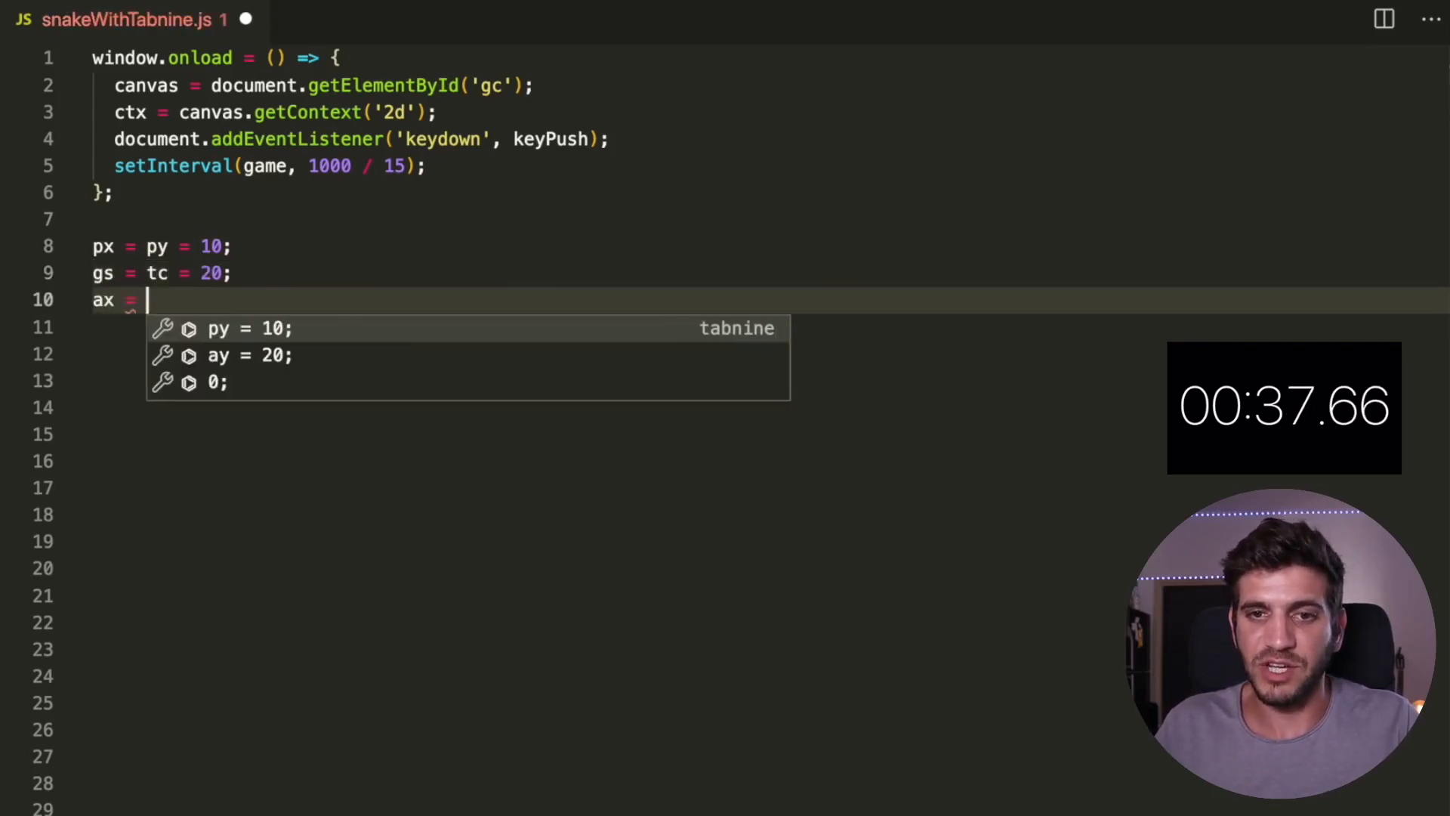
text(ay = 15;)
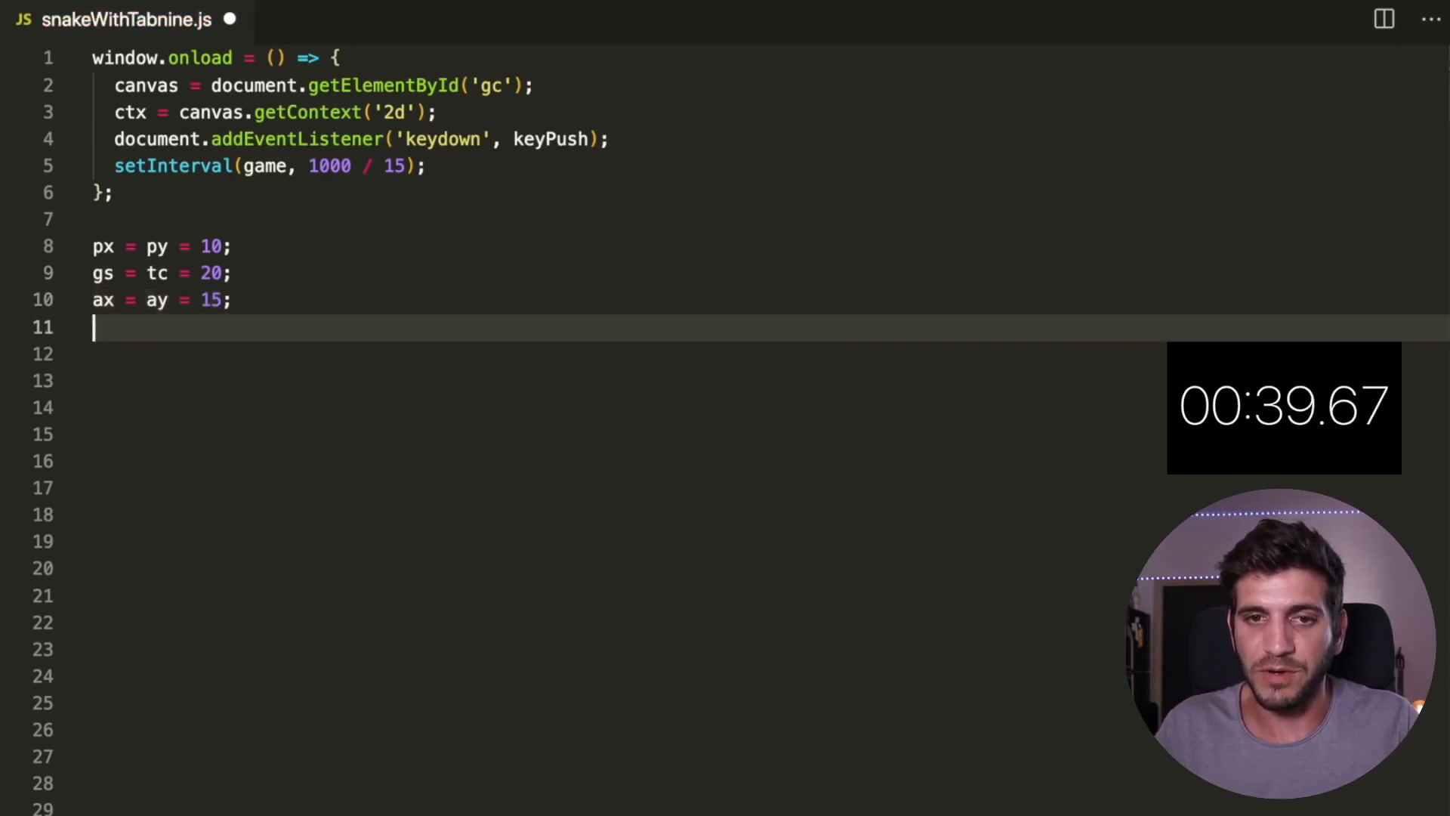
text(xv =)
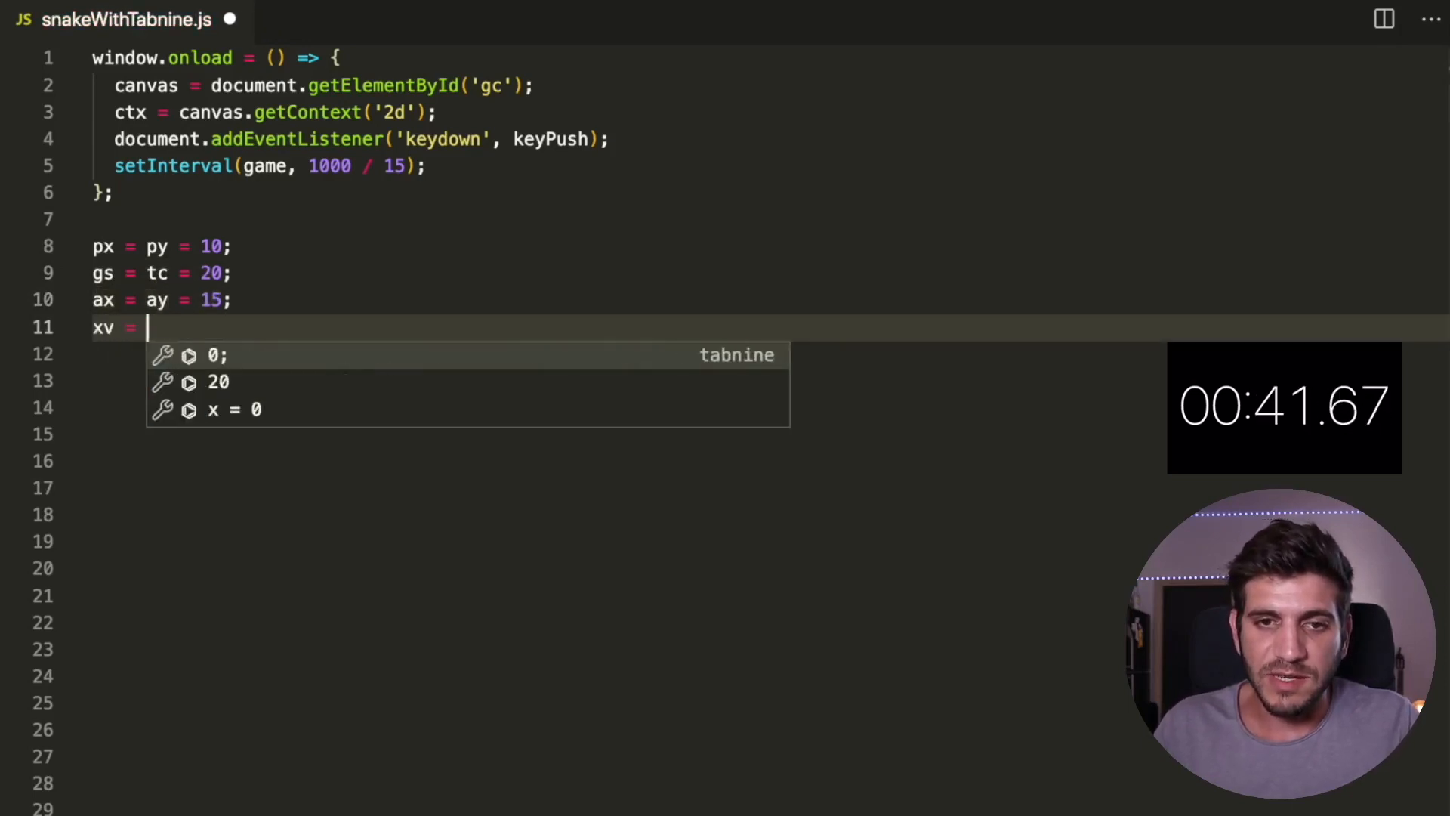
text(yv = 0)
text(trail = [)
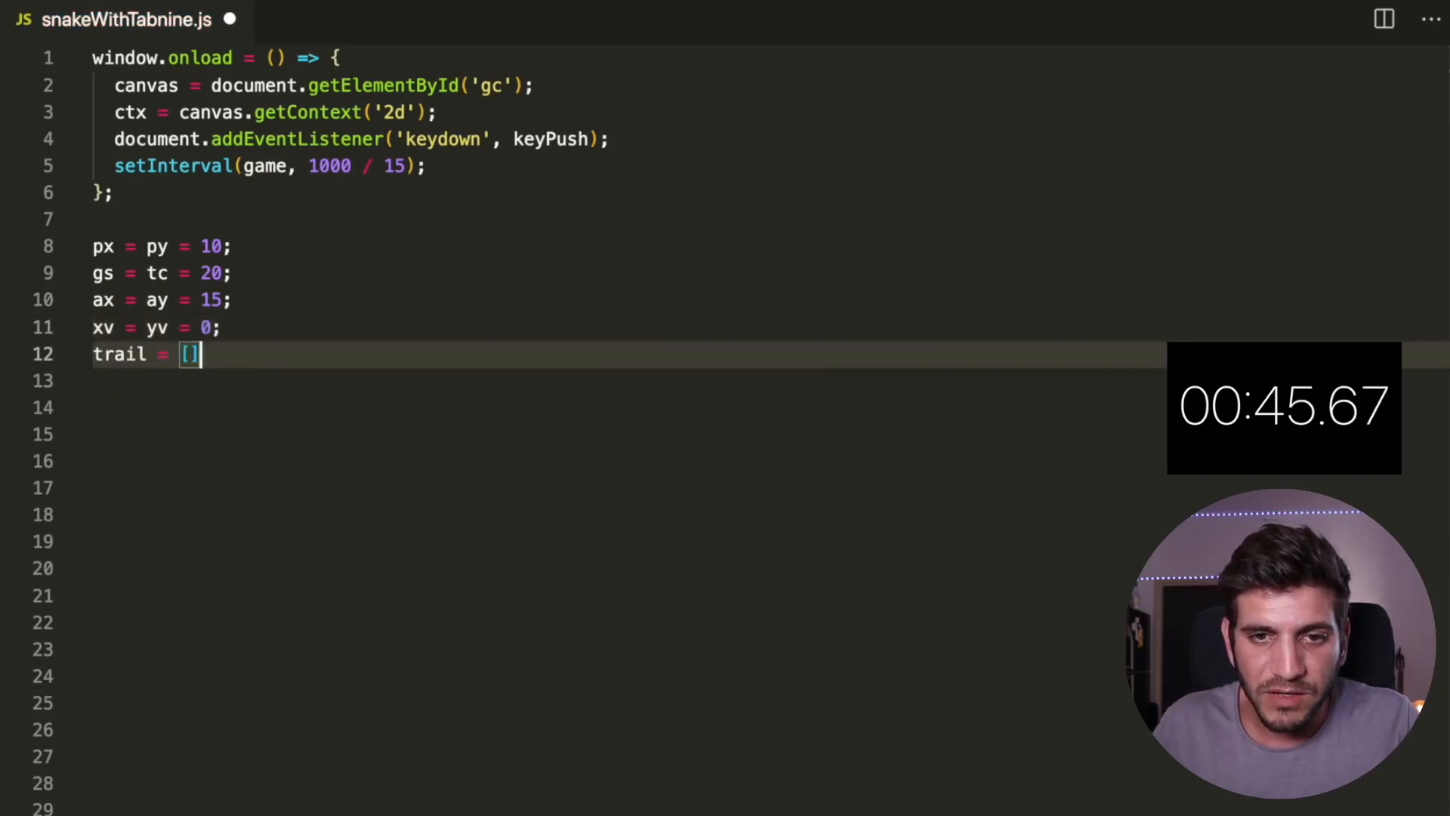
text(;)
click(765, 381)
text(tail = 5;)
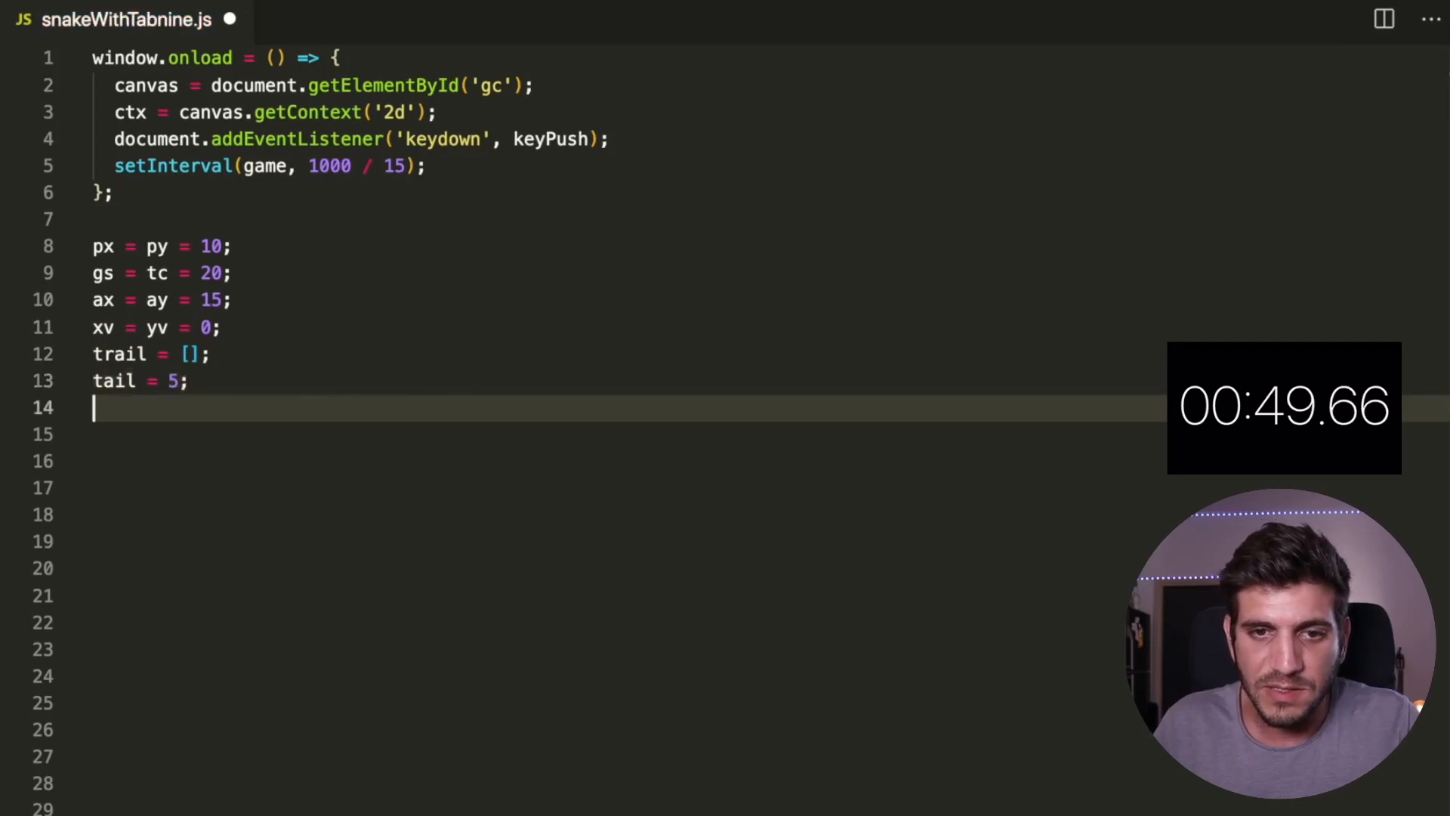
text(const)
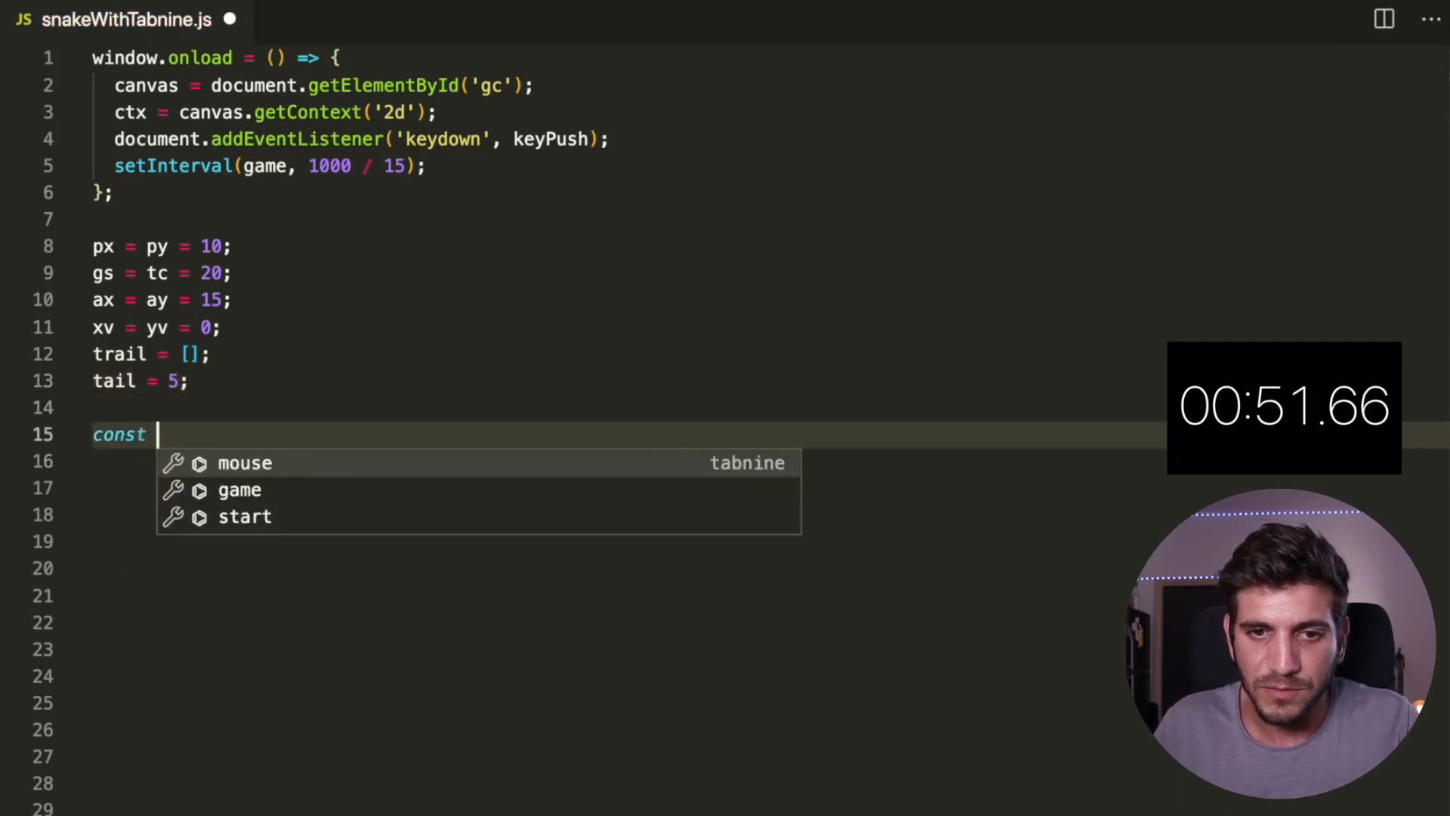
text(game = ())
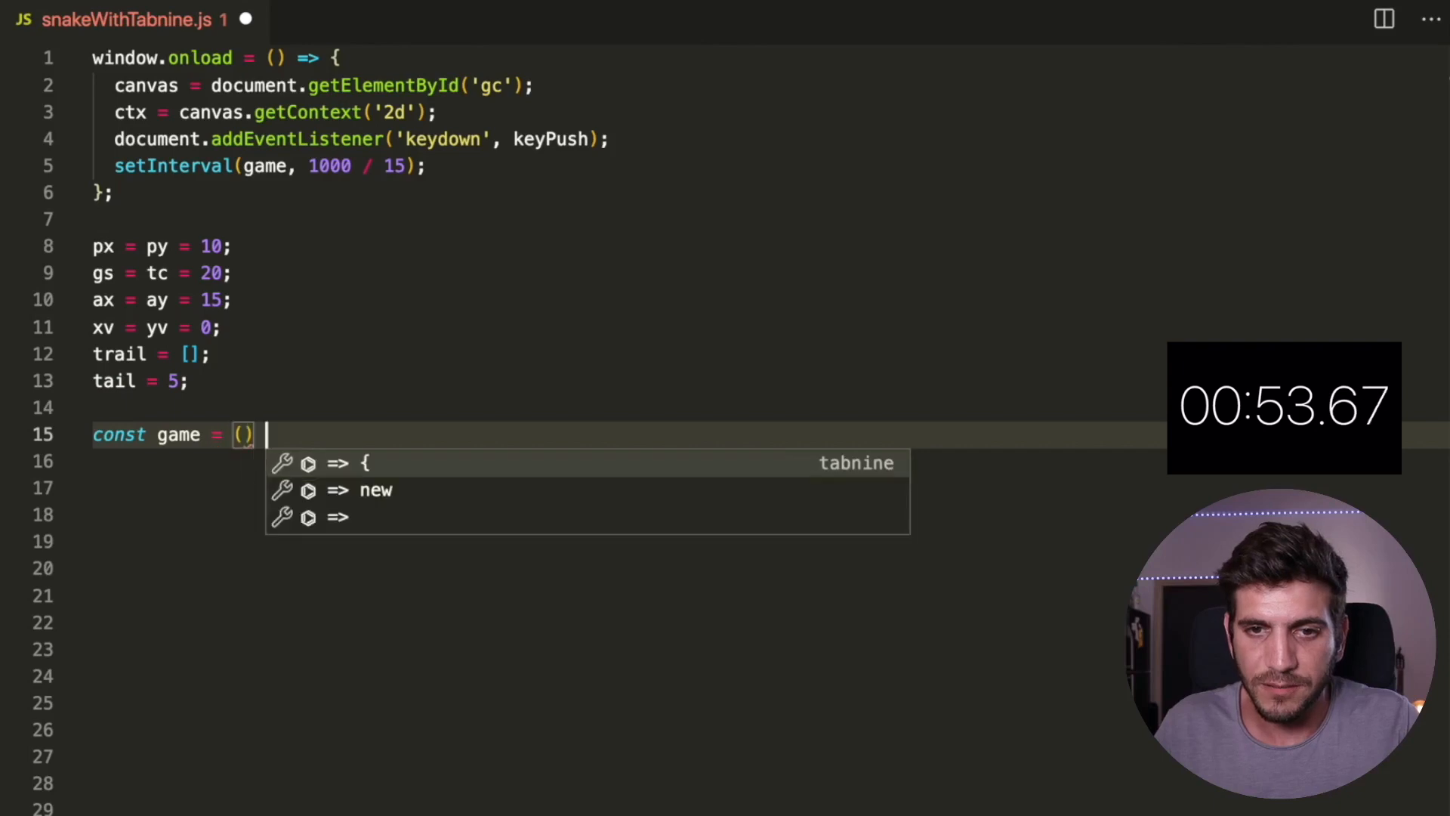
text(=> {)
click(772, 462)
text(px += xv;)
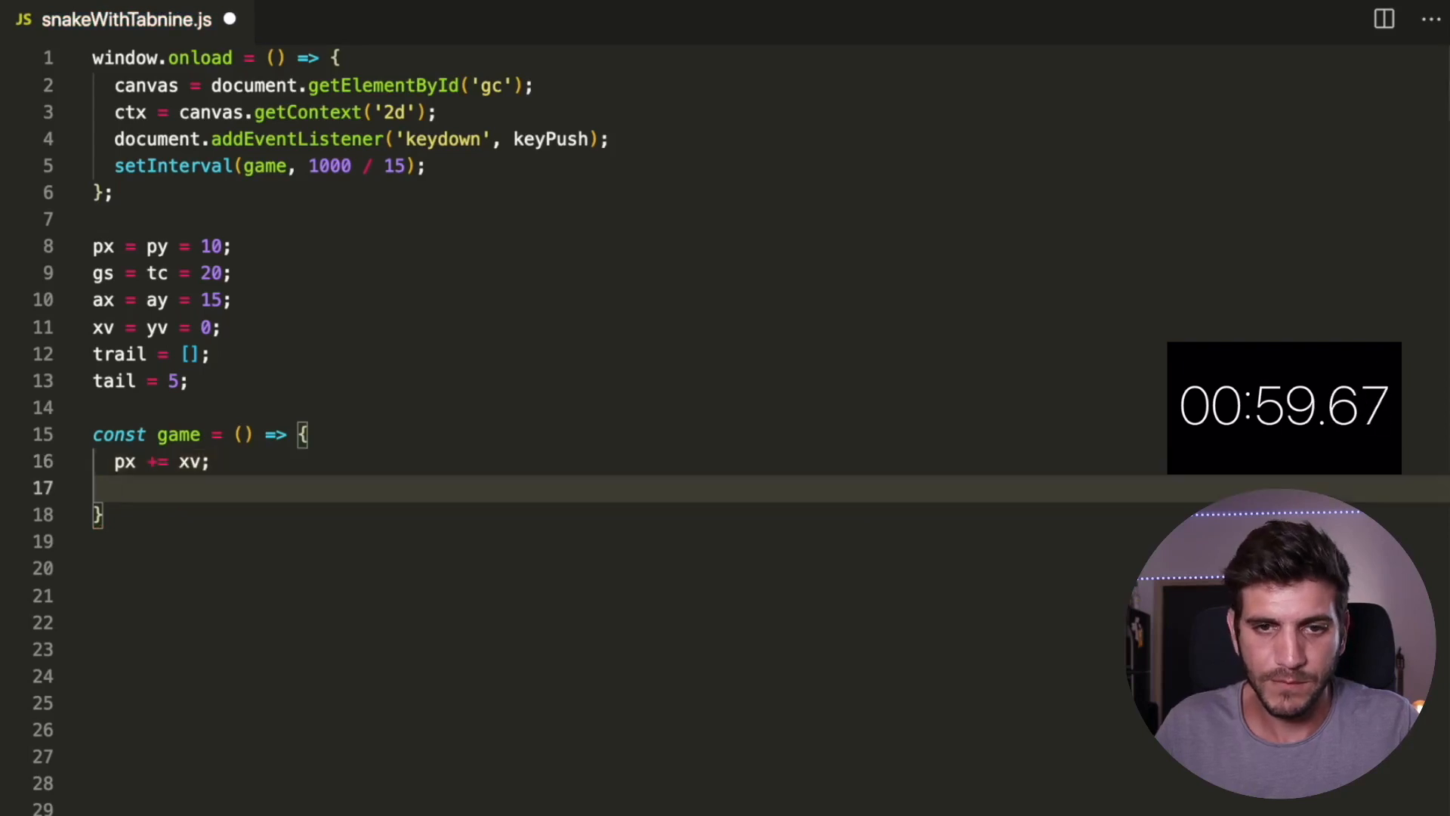
text(py += yv;)
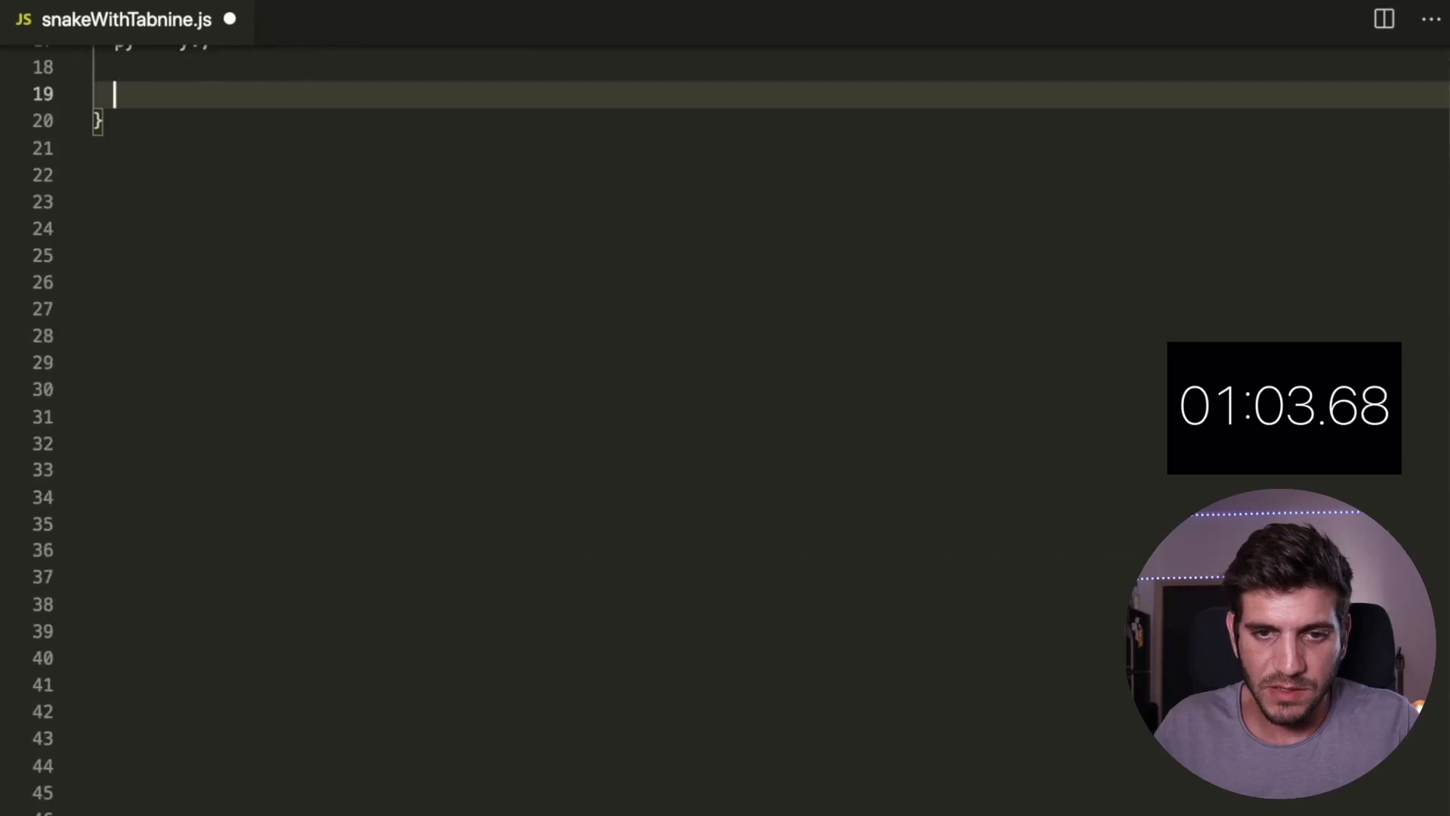
text(if)
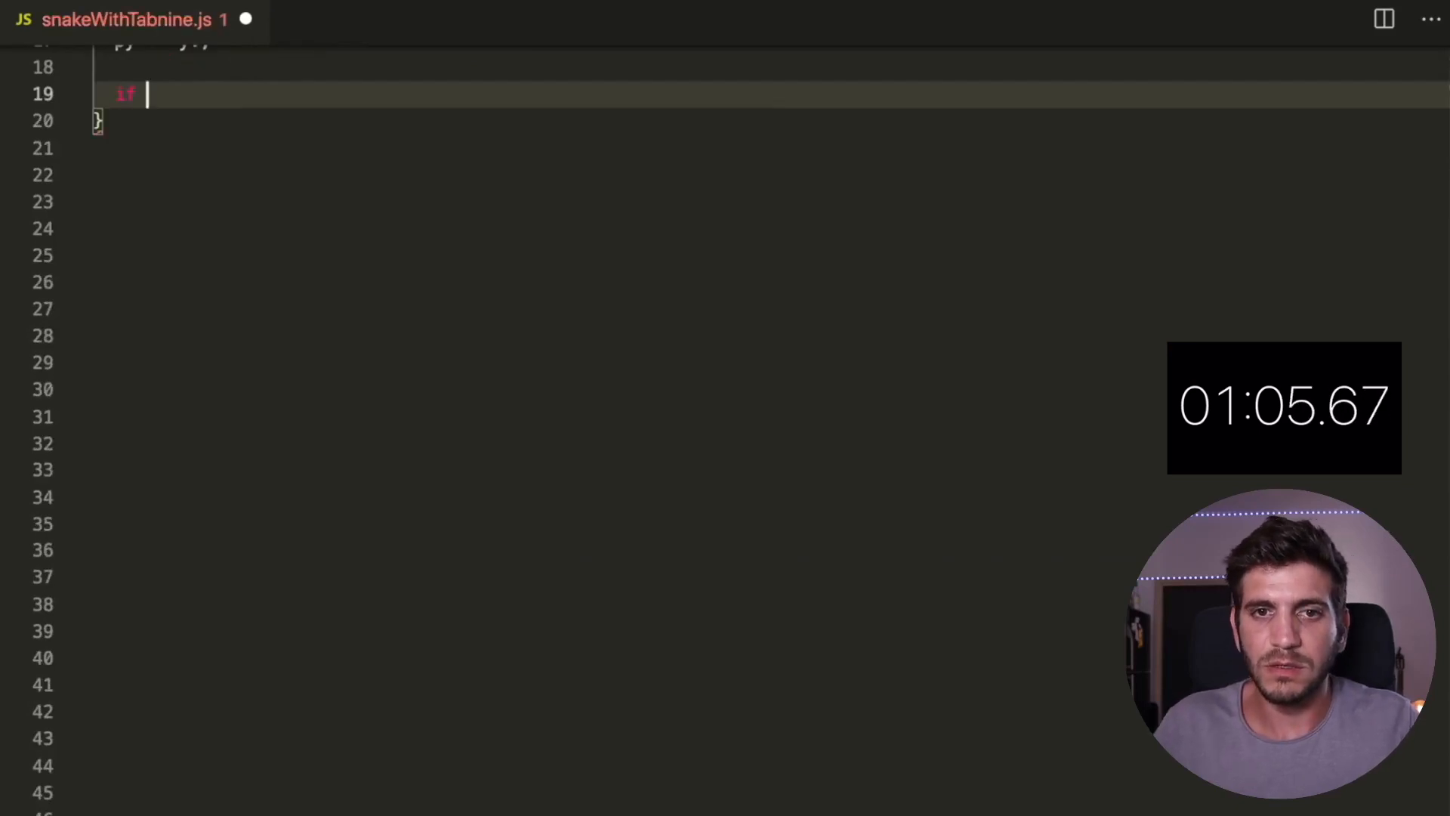
text((px < ))
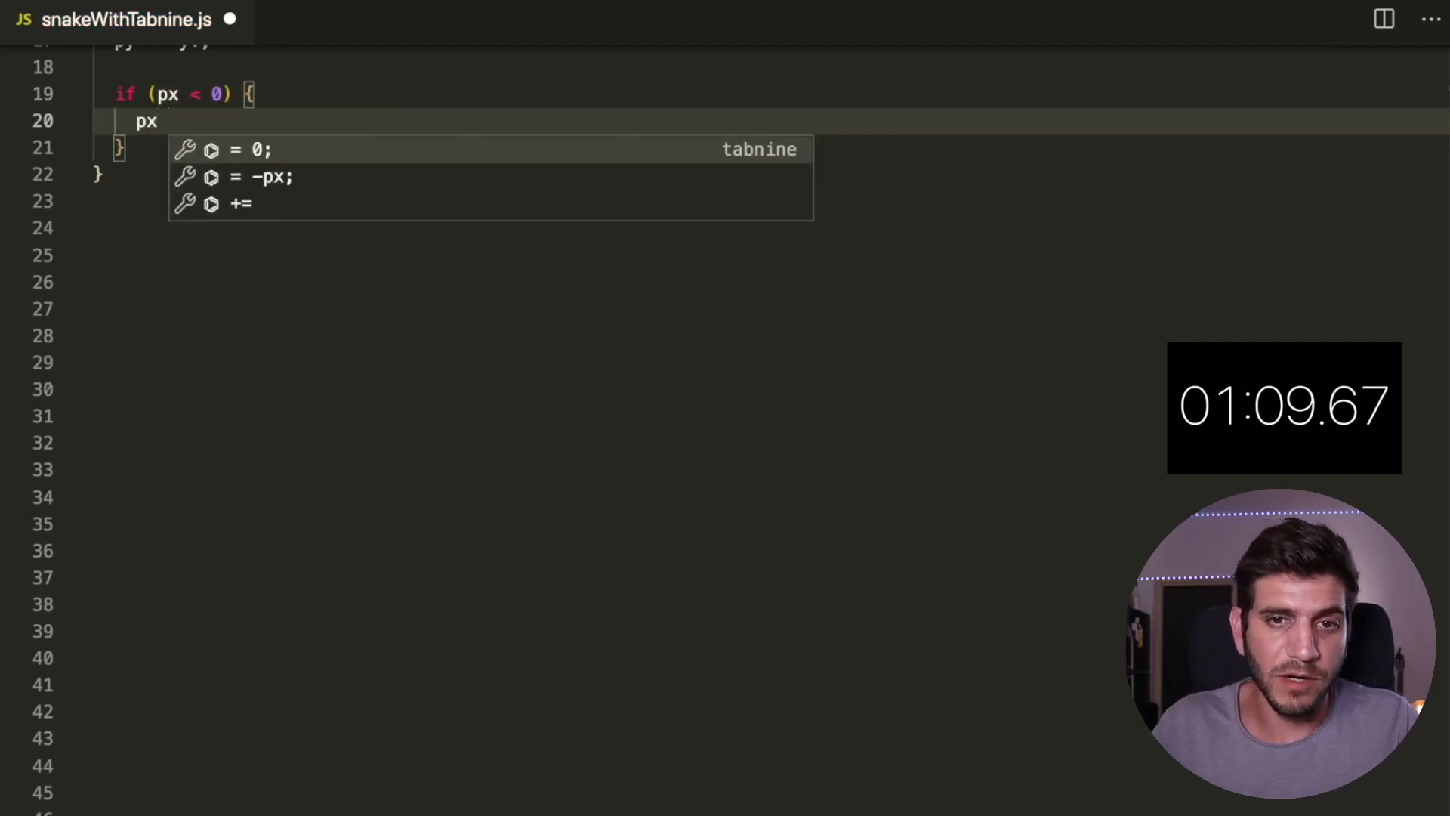
text(= tc - 1;)
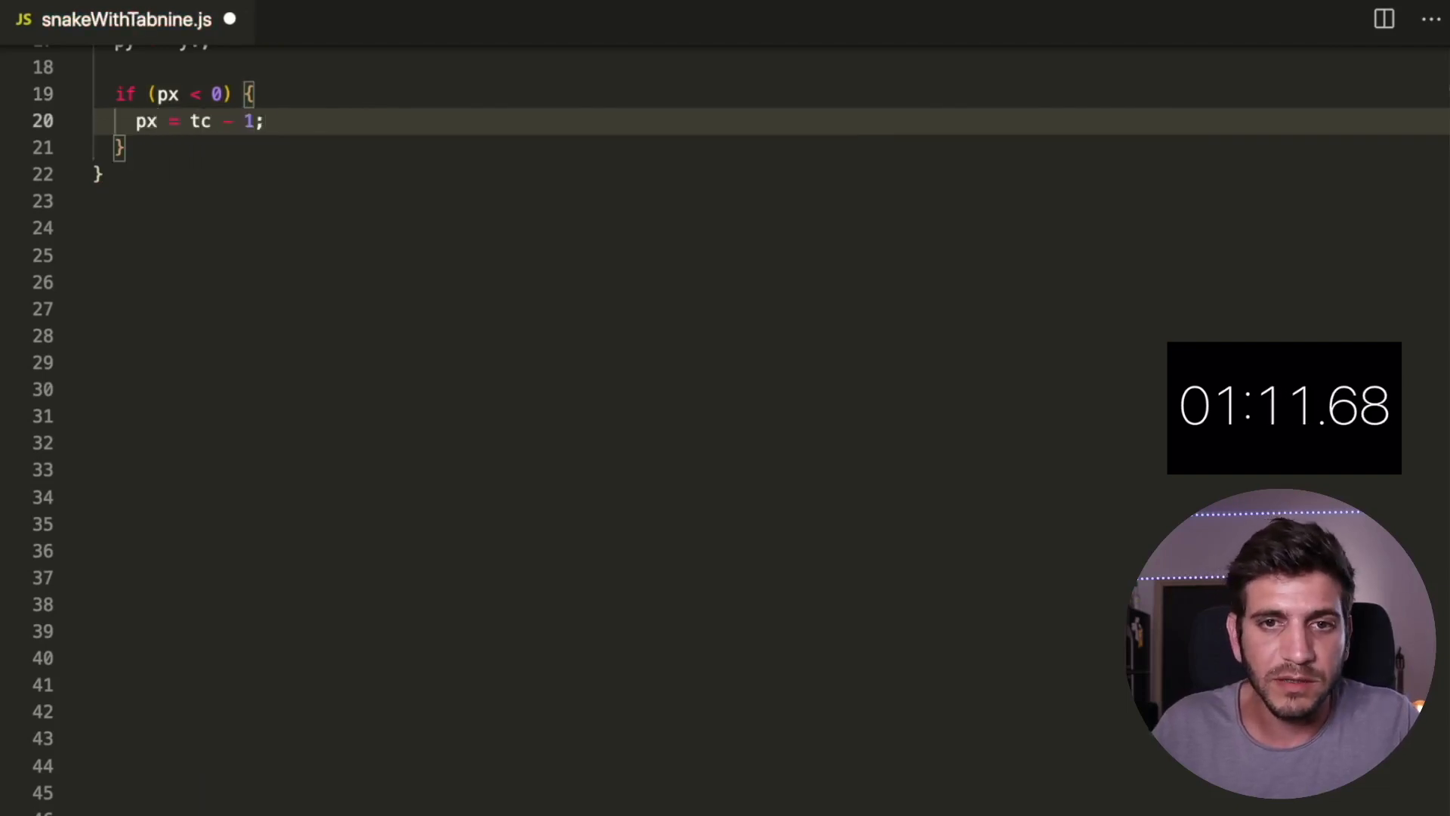
text(if (py < 0) {)
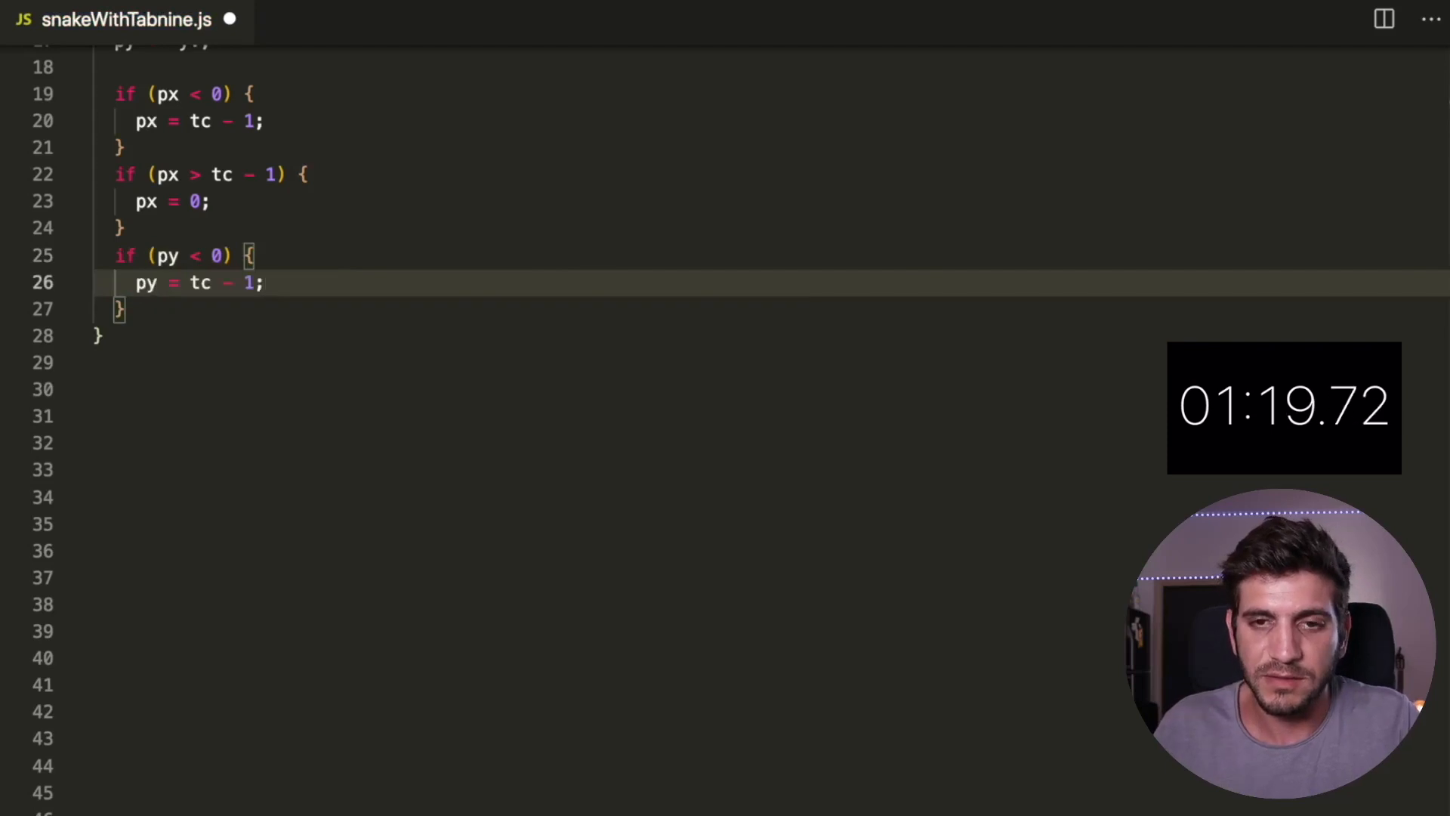
text(if (py > tc) {)
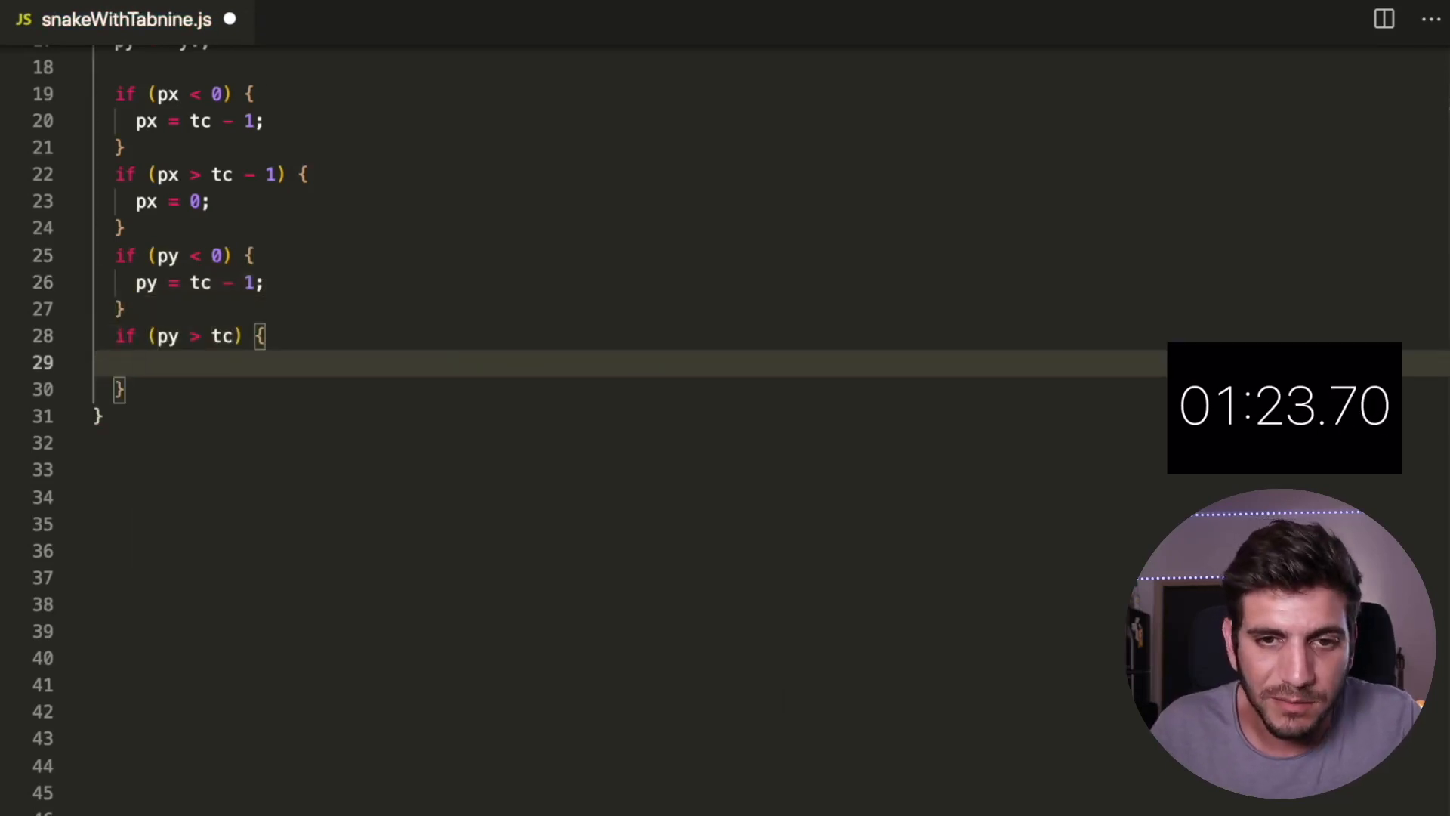
text(py = 0;)
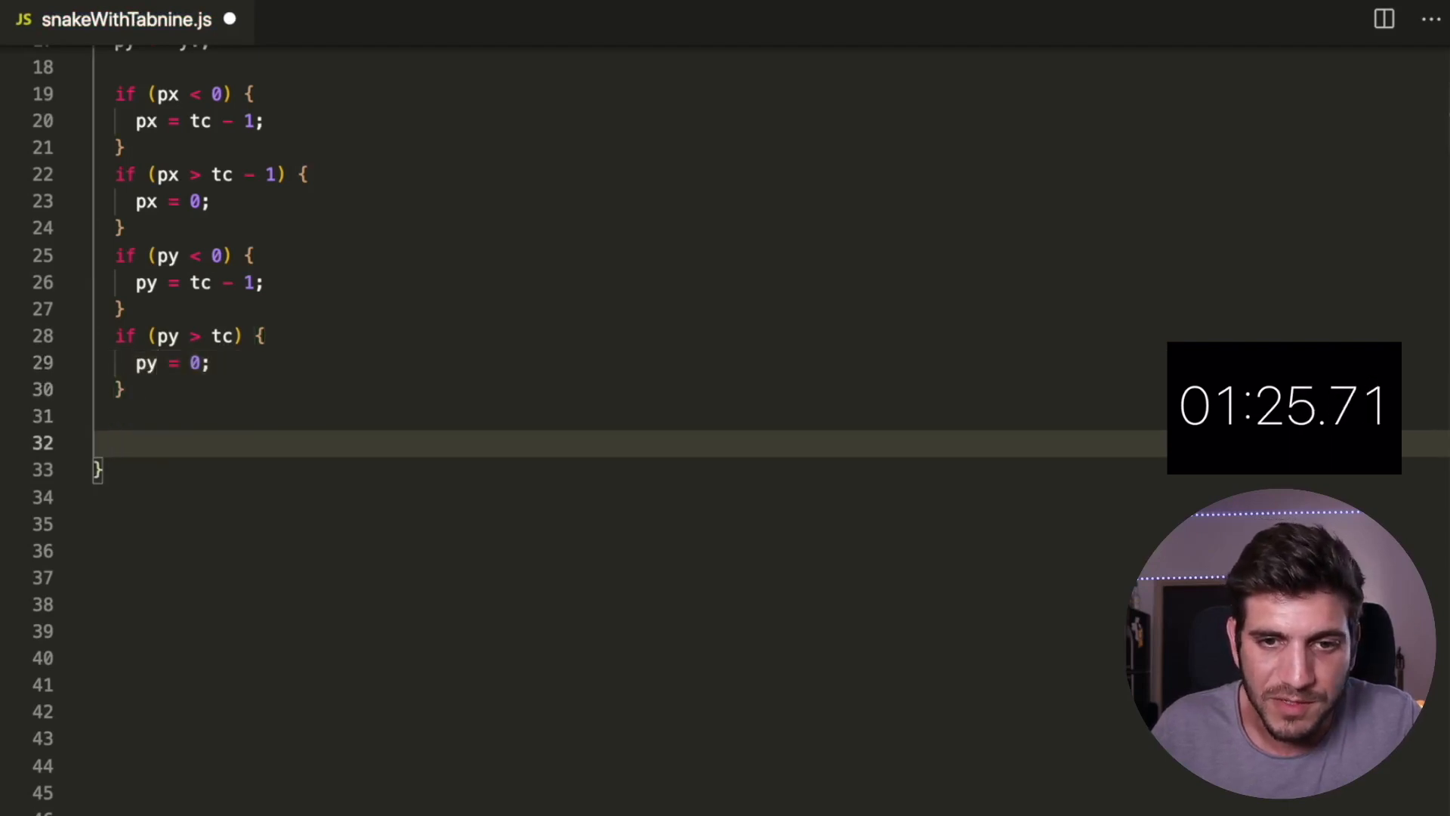
scroll(down, 3)
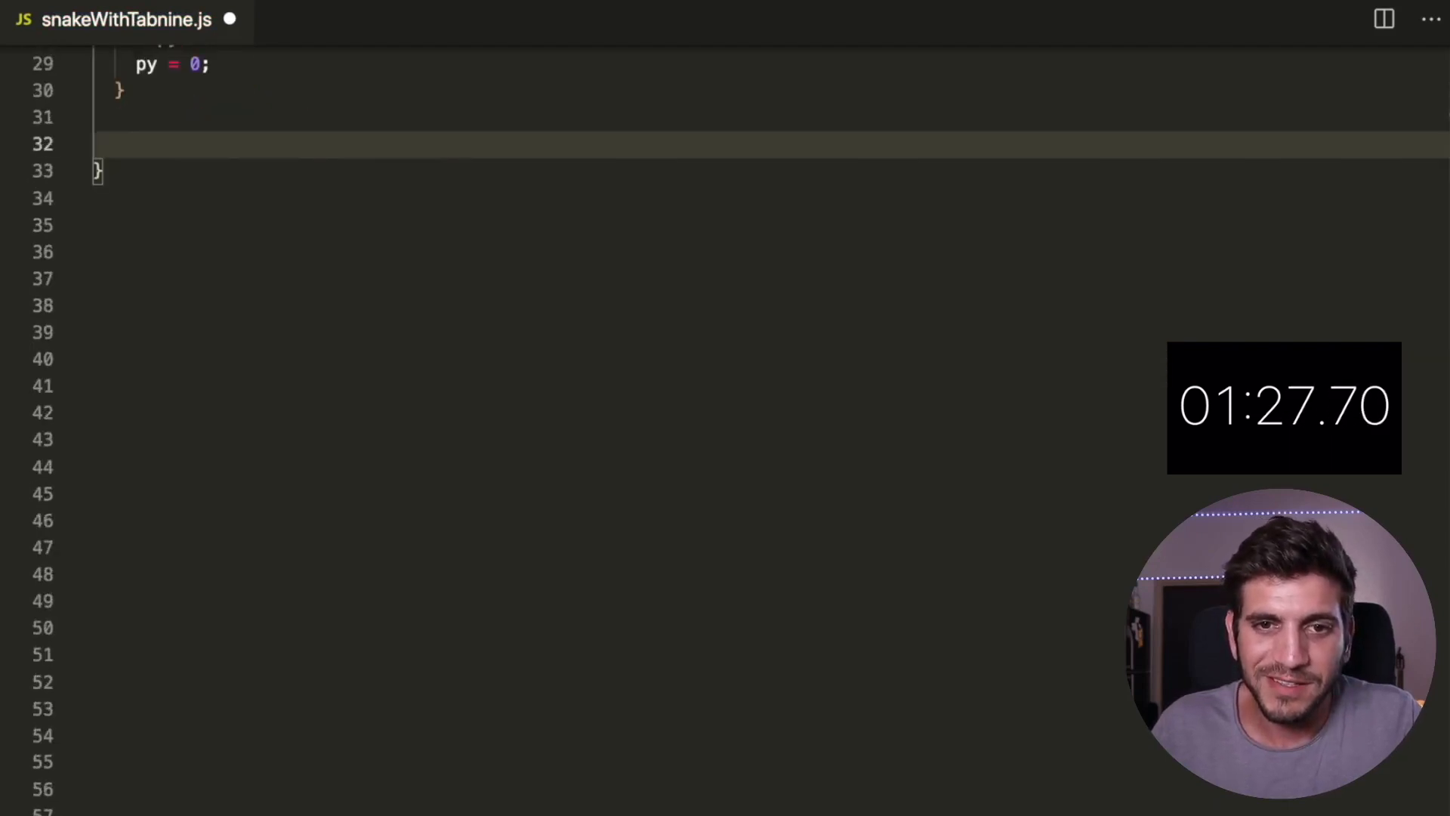
text(ctx.fillStyle = 'blak')
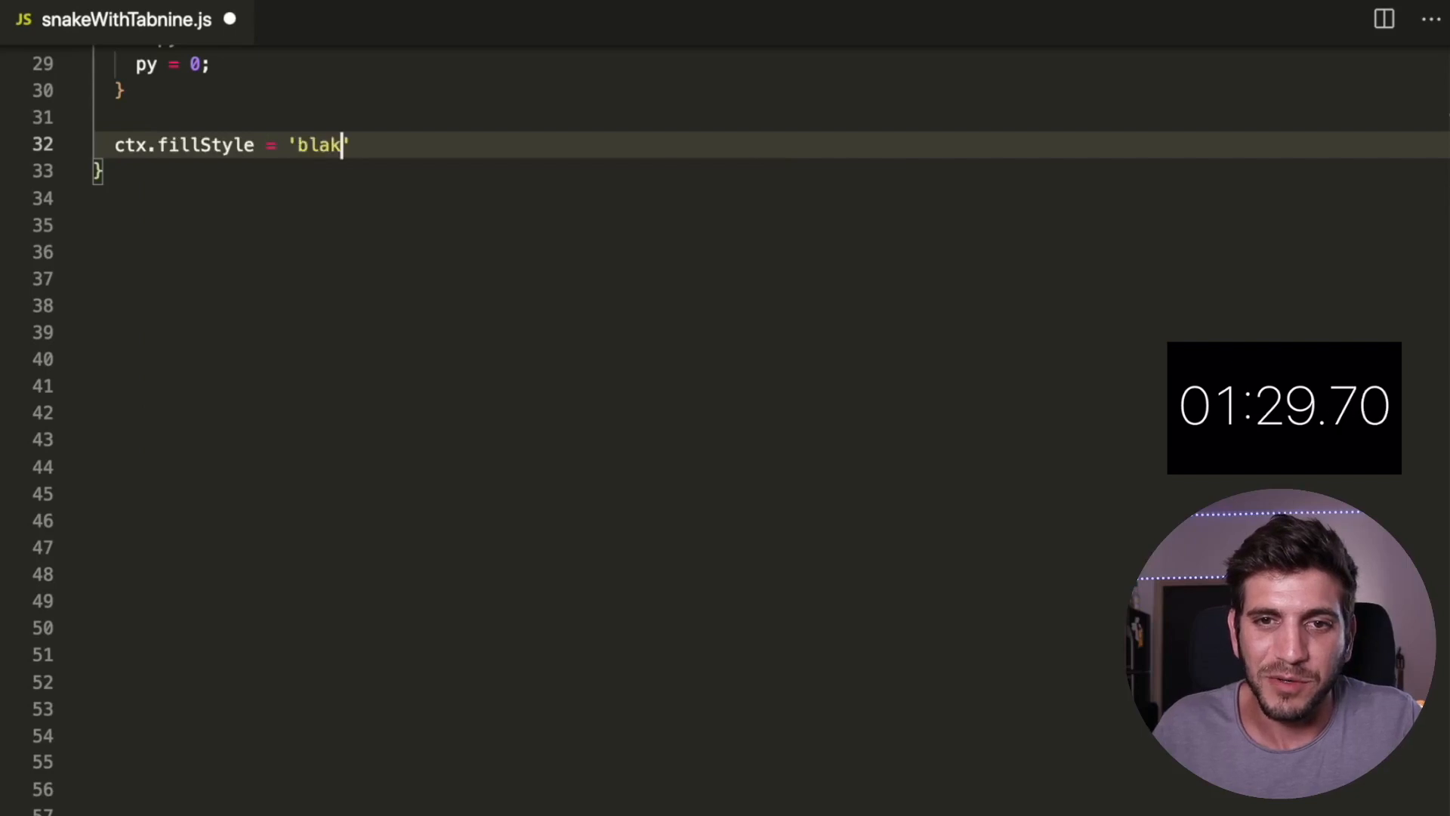
text(c';\nctx)
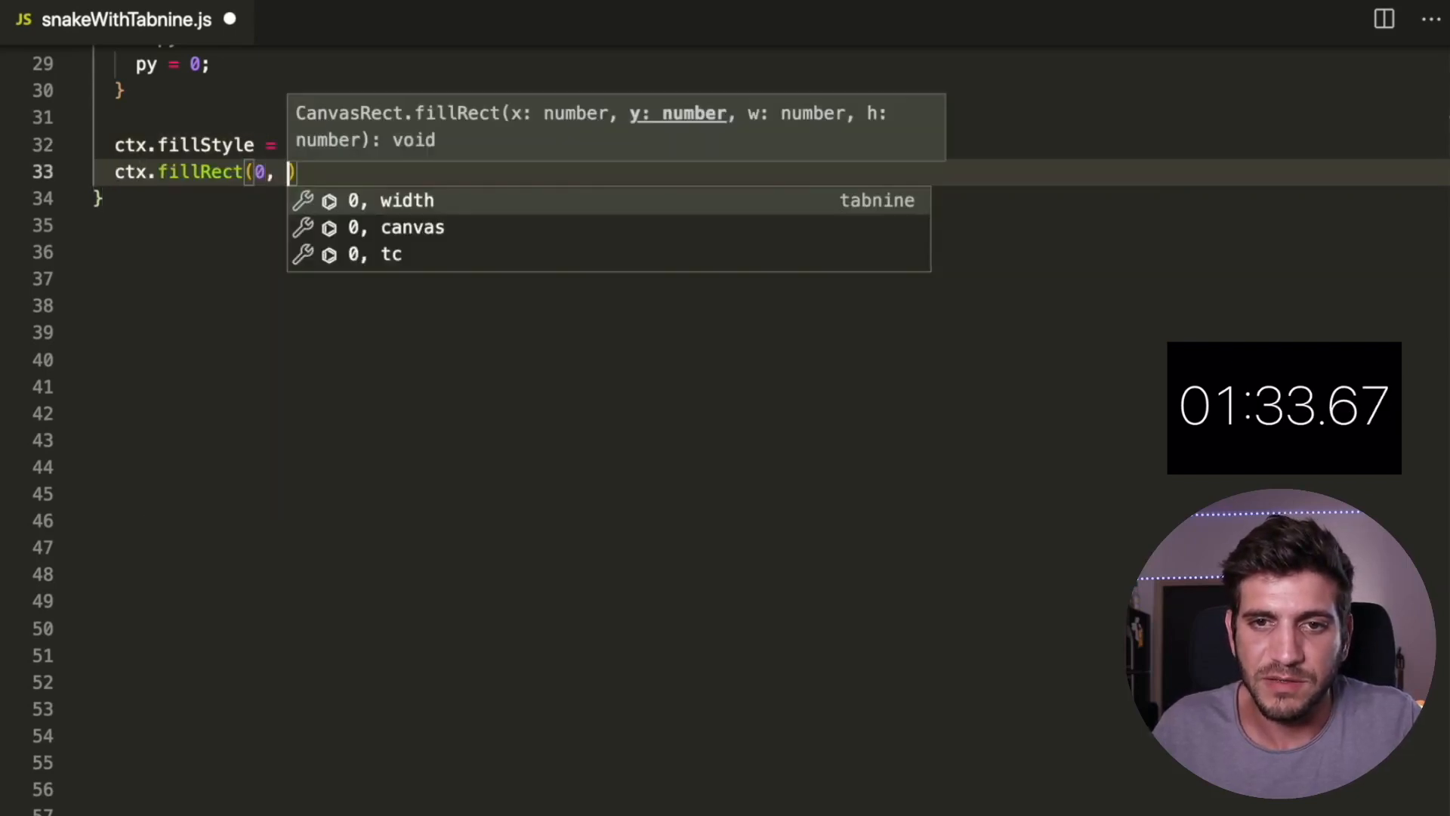
text(0, canvas.width, canvas.height)
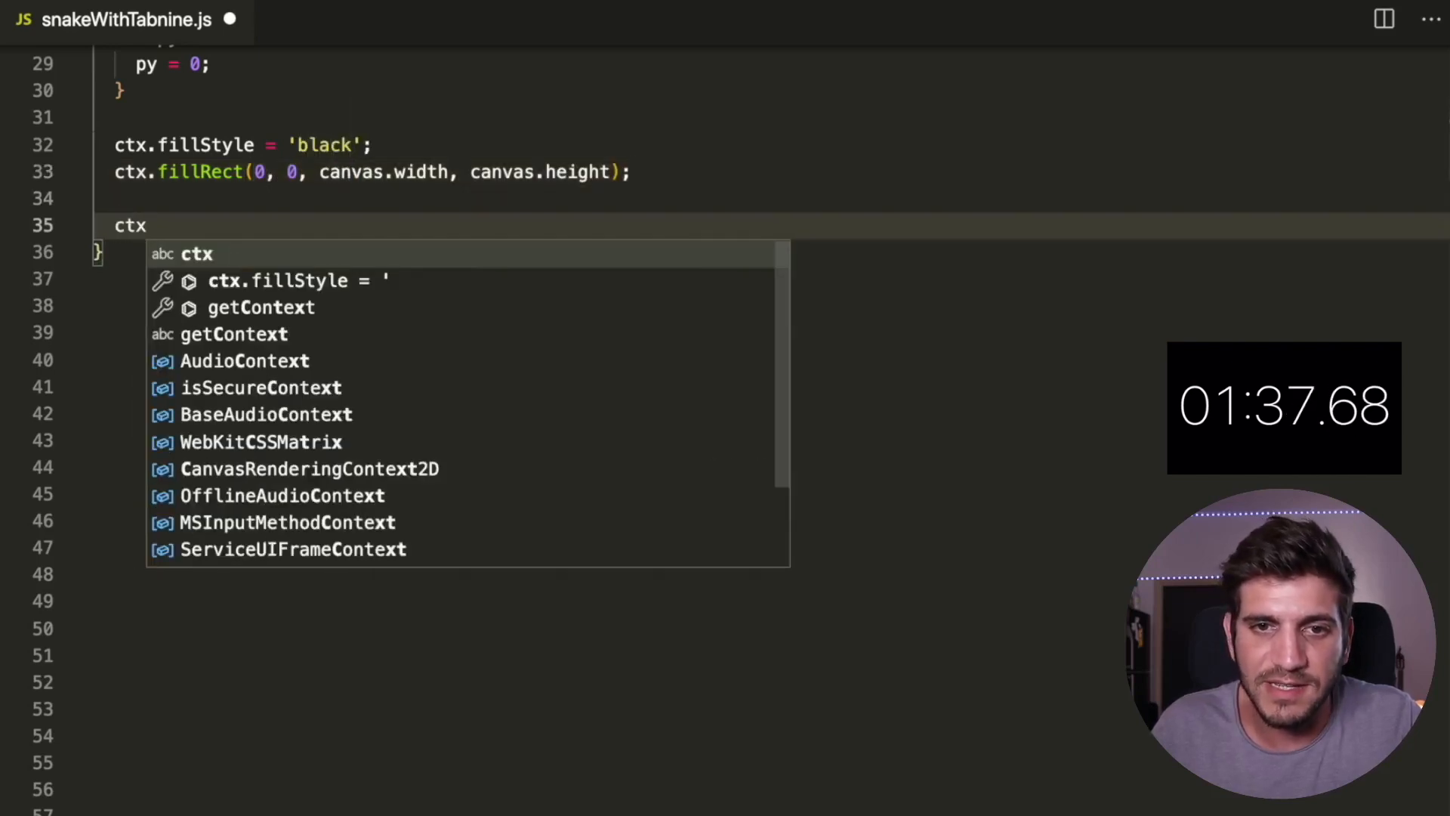
text(.fillStyle = 'lime';)
text(for (let i = 0; i < trail.length; i++) {)
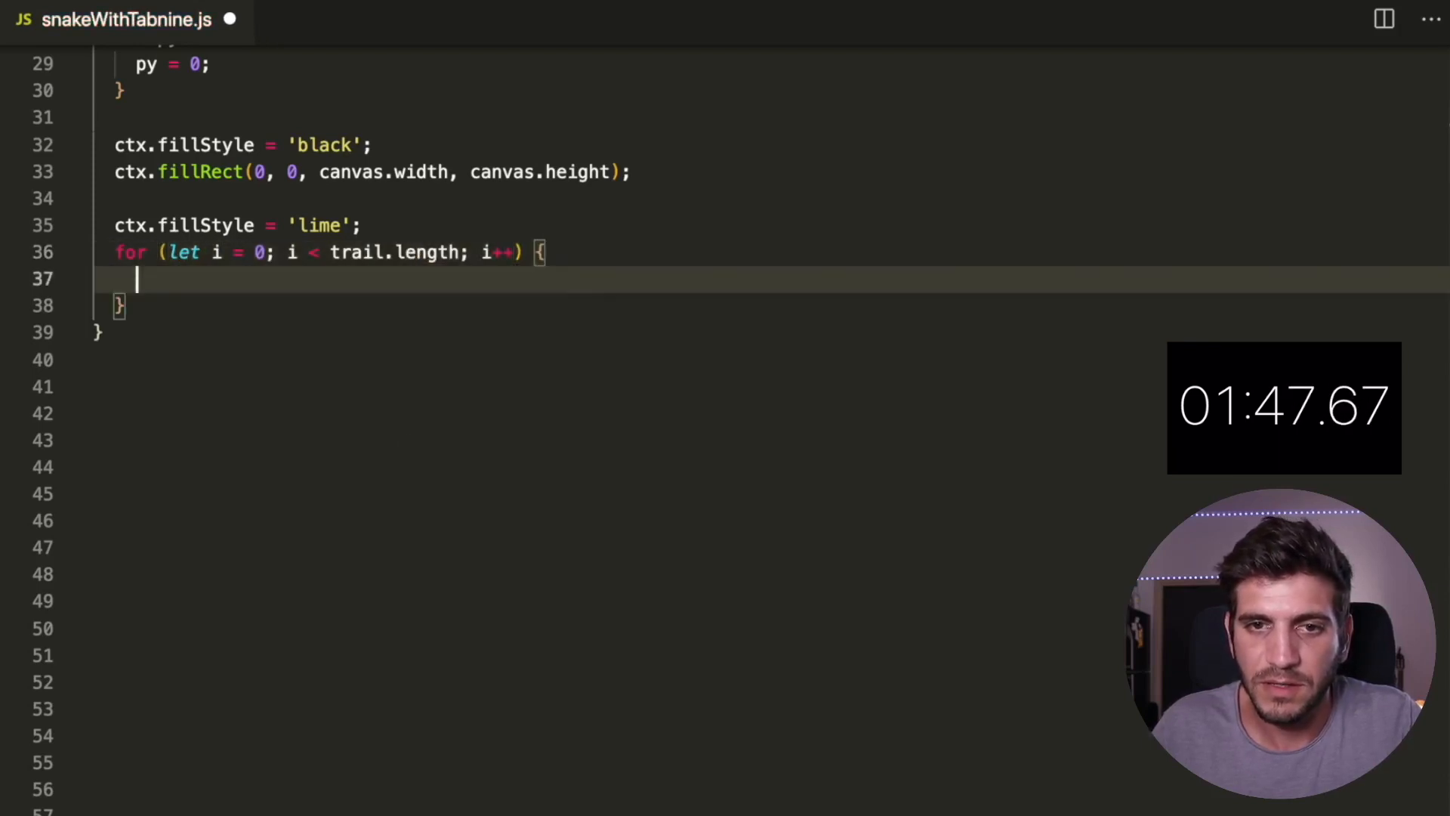
text(ctx.fillRect(trail[i].x * gs,)
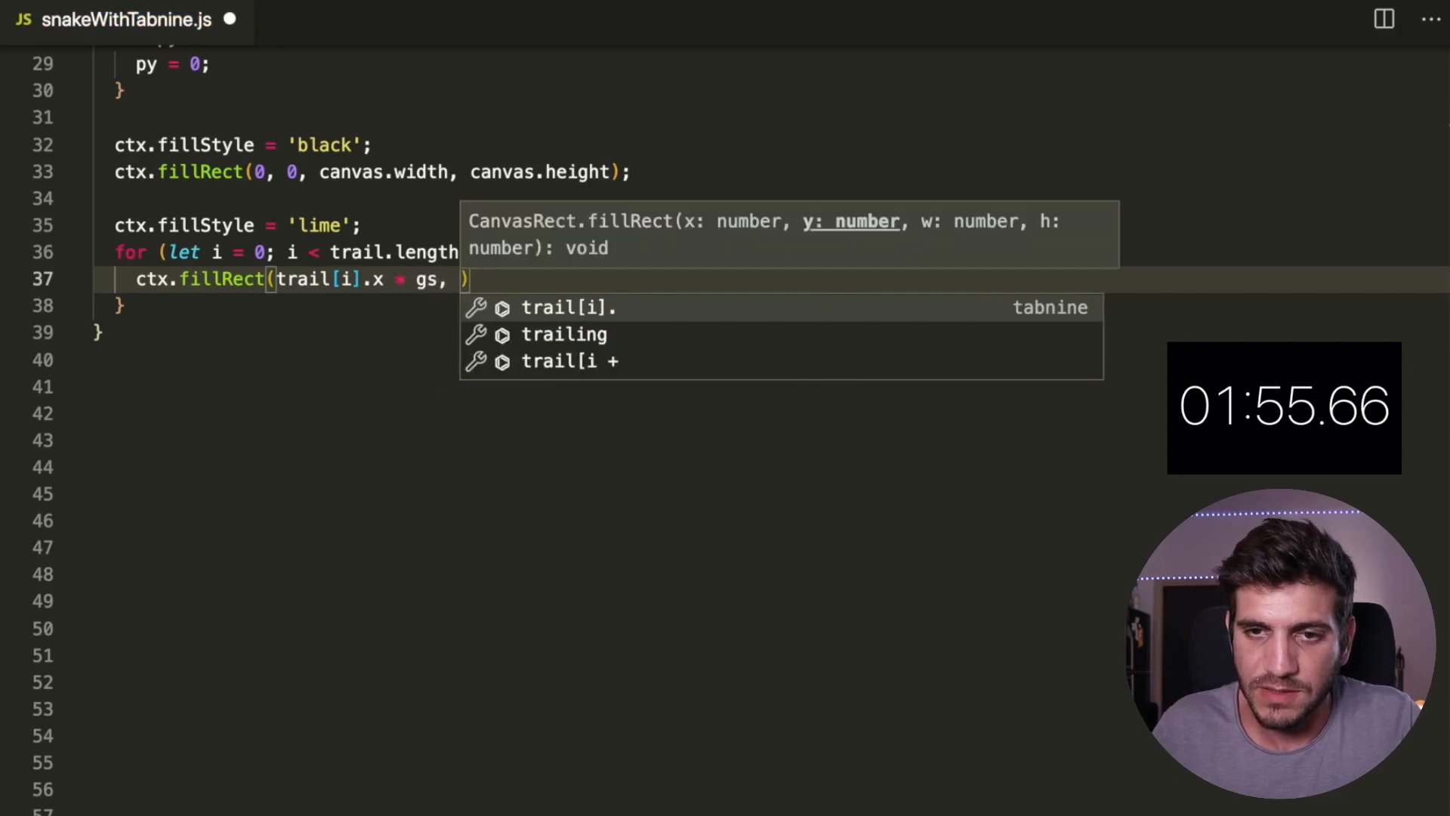
text(trail[i].y * gs, gs - 2, gs - 2)
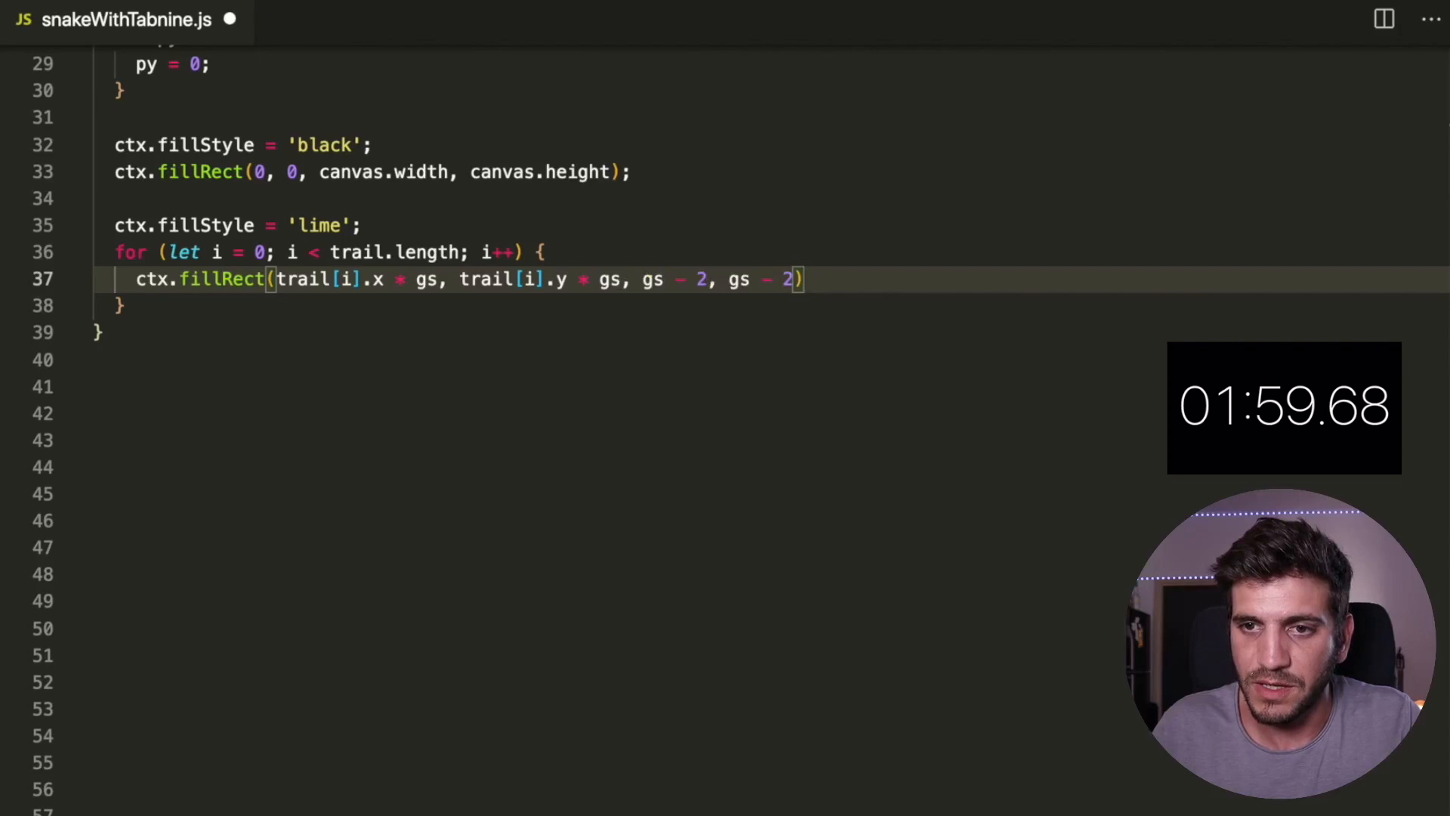
text(if)
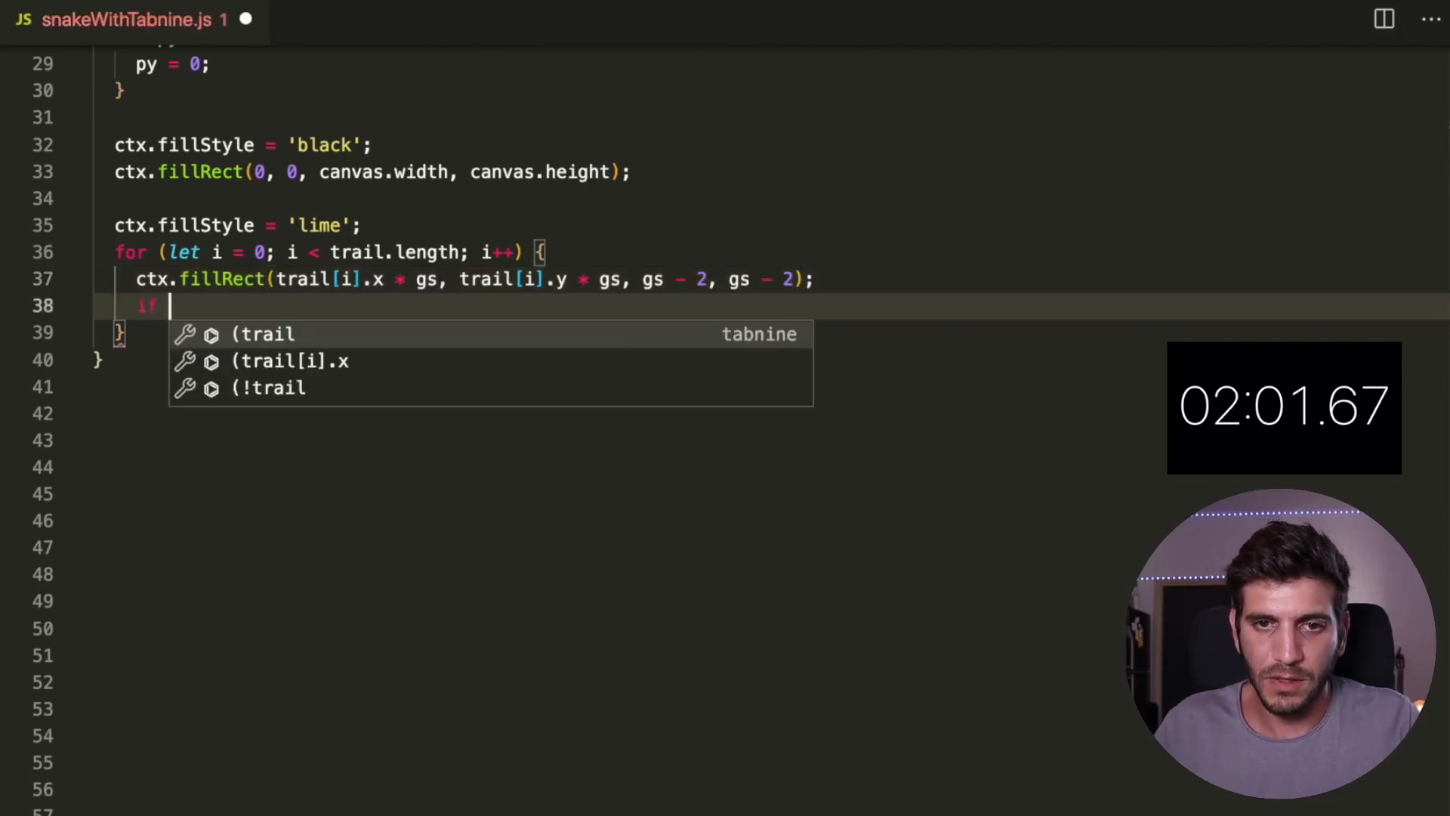
text((trail[i].x == px &&)
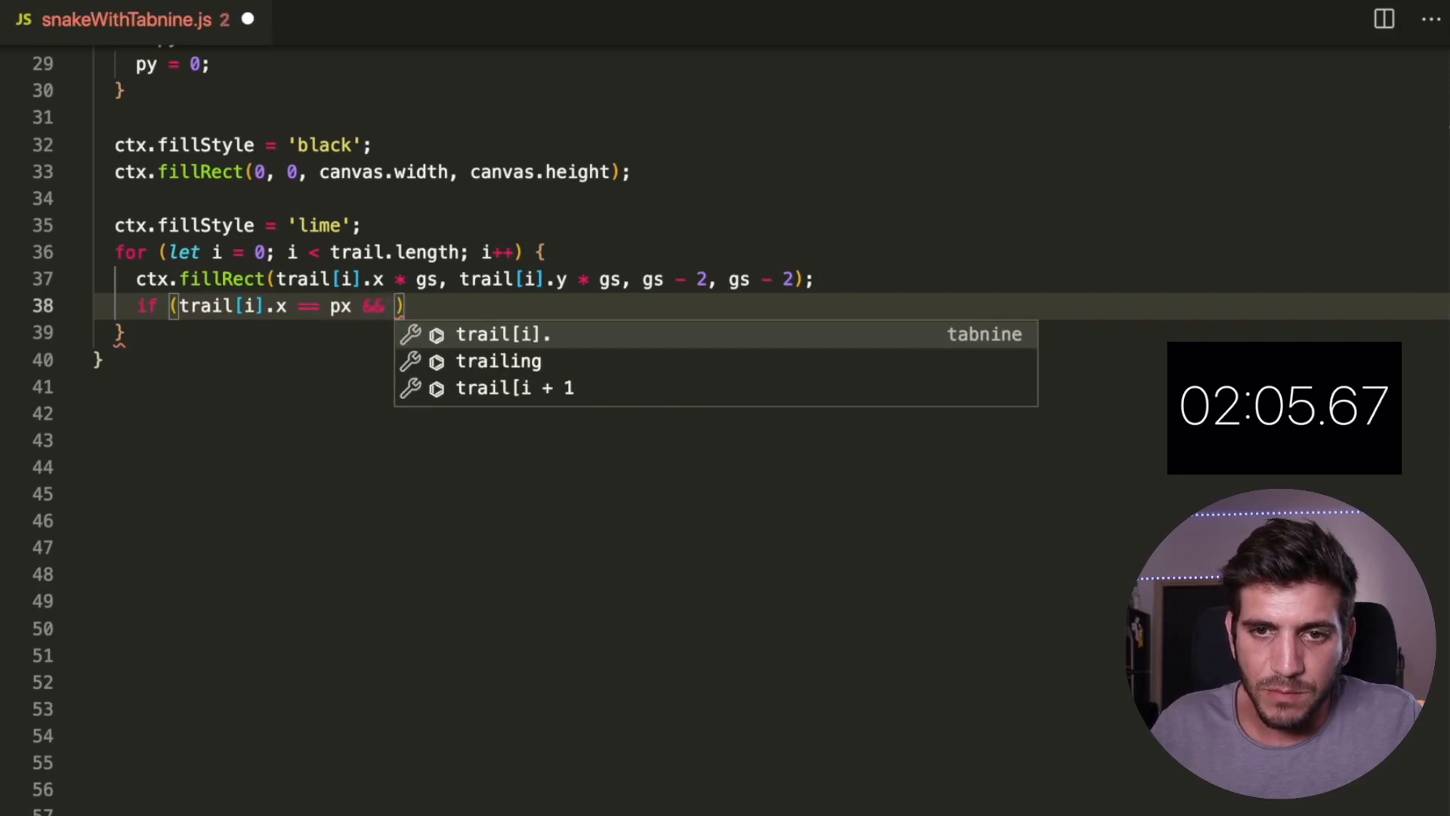
text(trail[i].y == py)
text(tail)
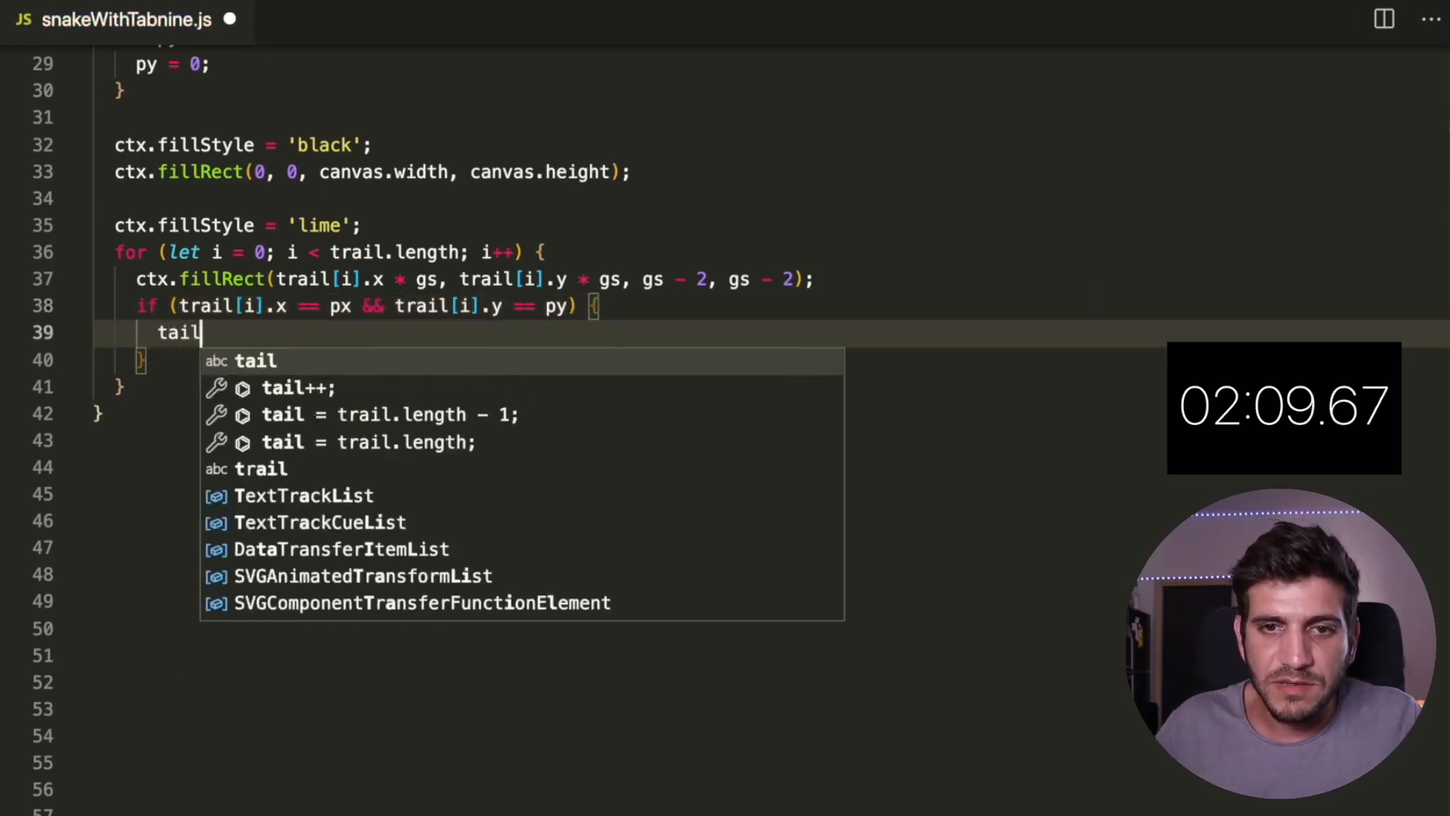
text(= 5;)
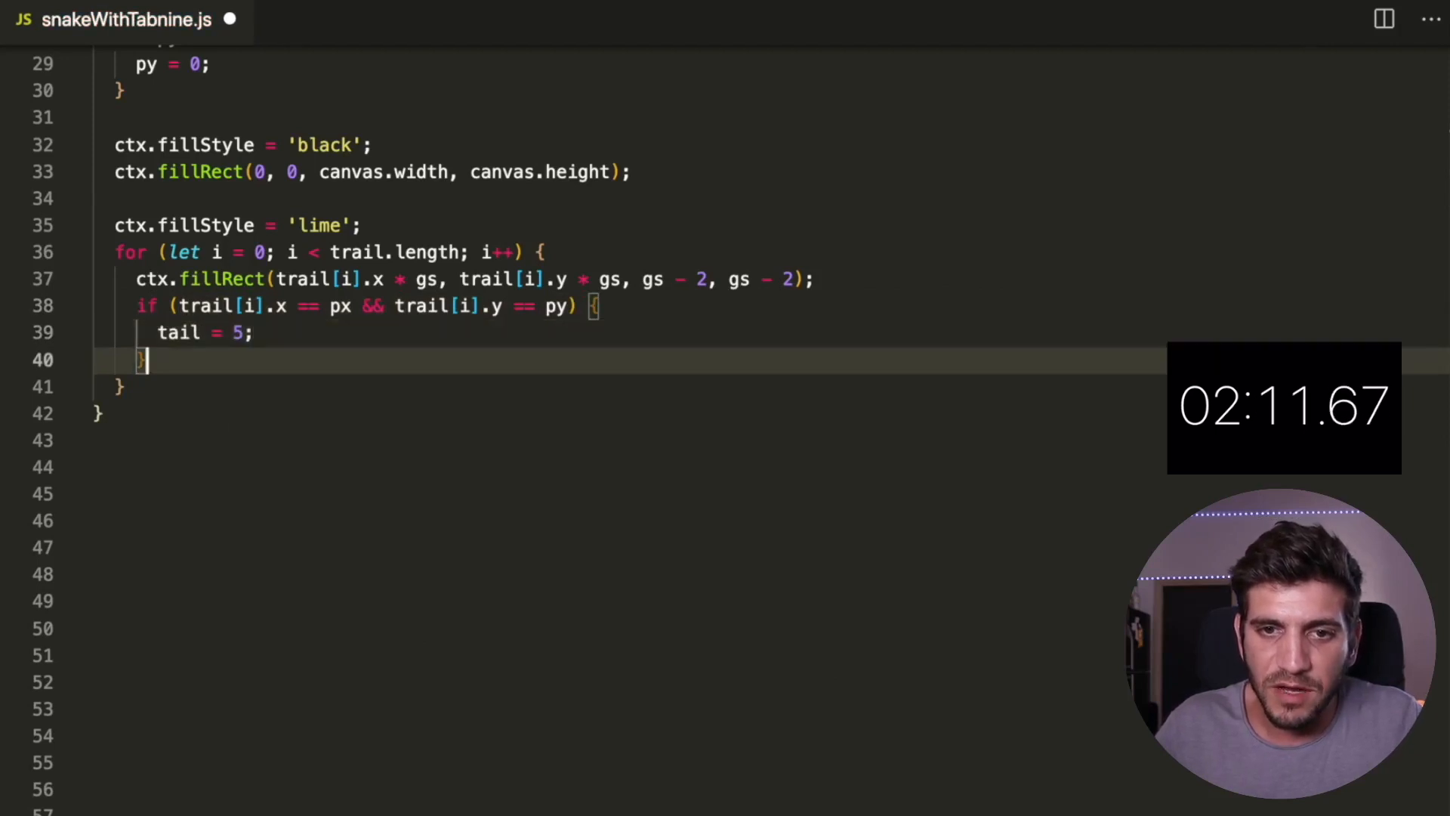
text(trail)
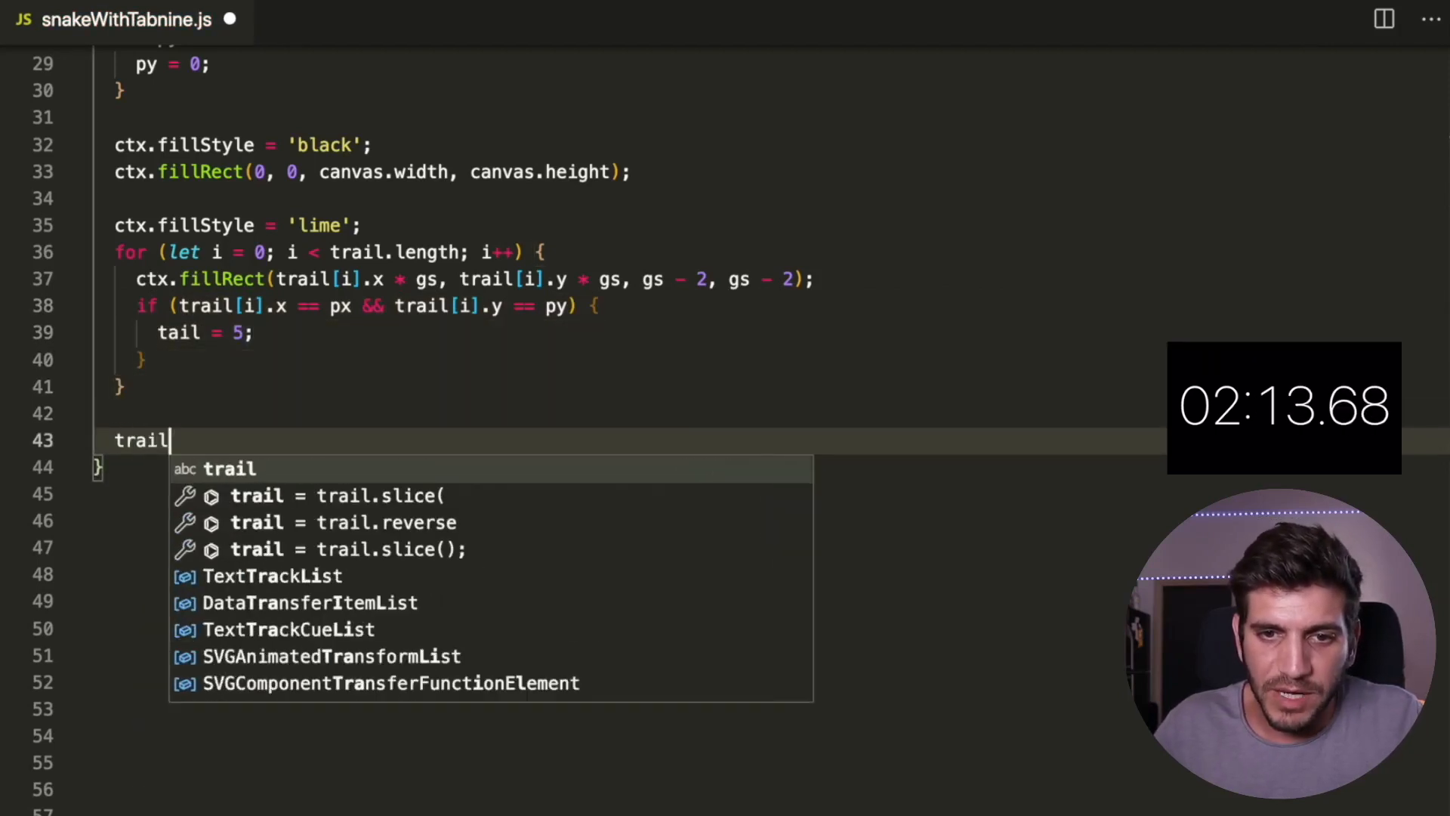
text(.push()
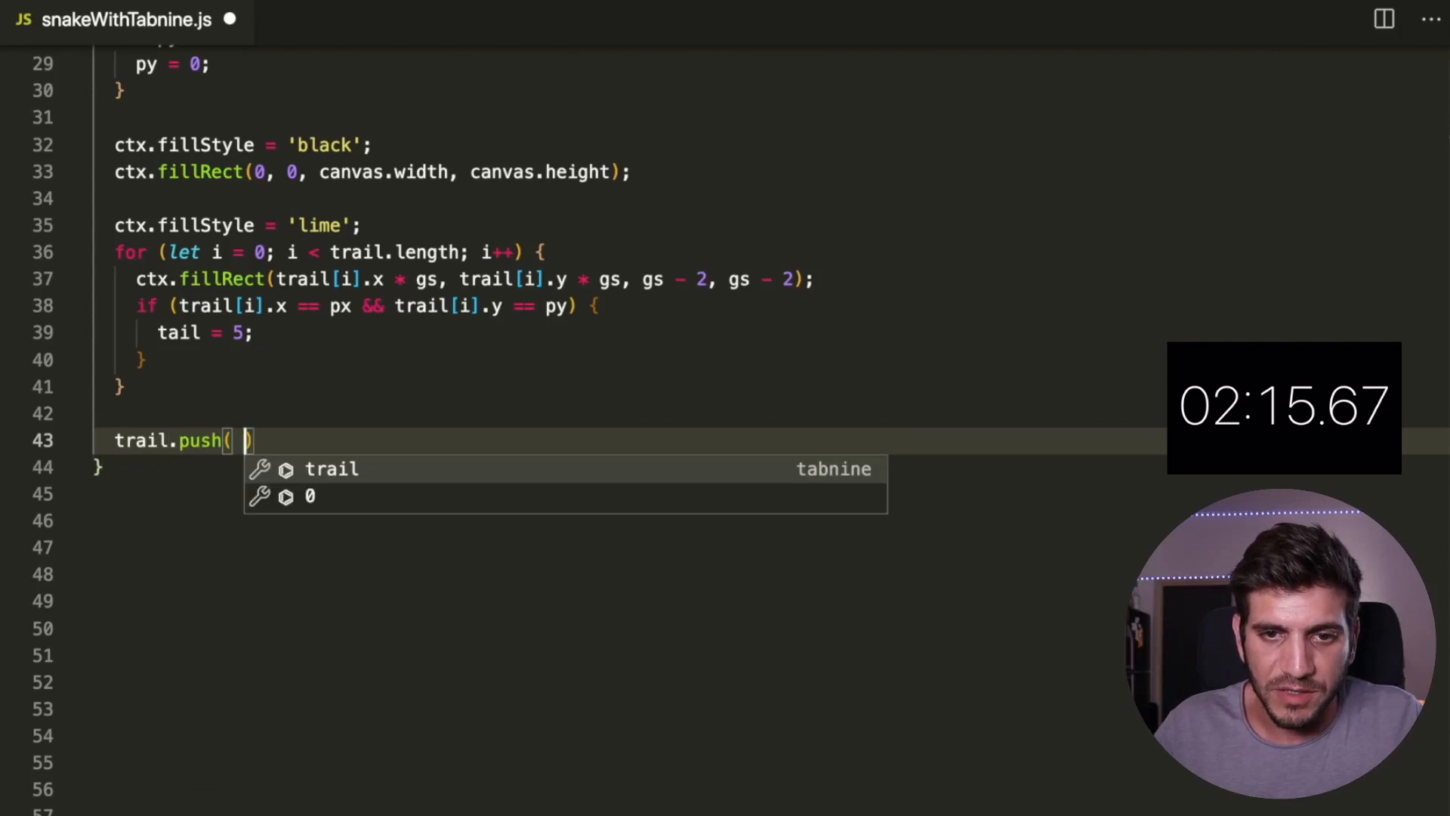
text({)
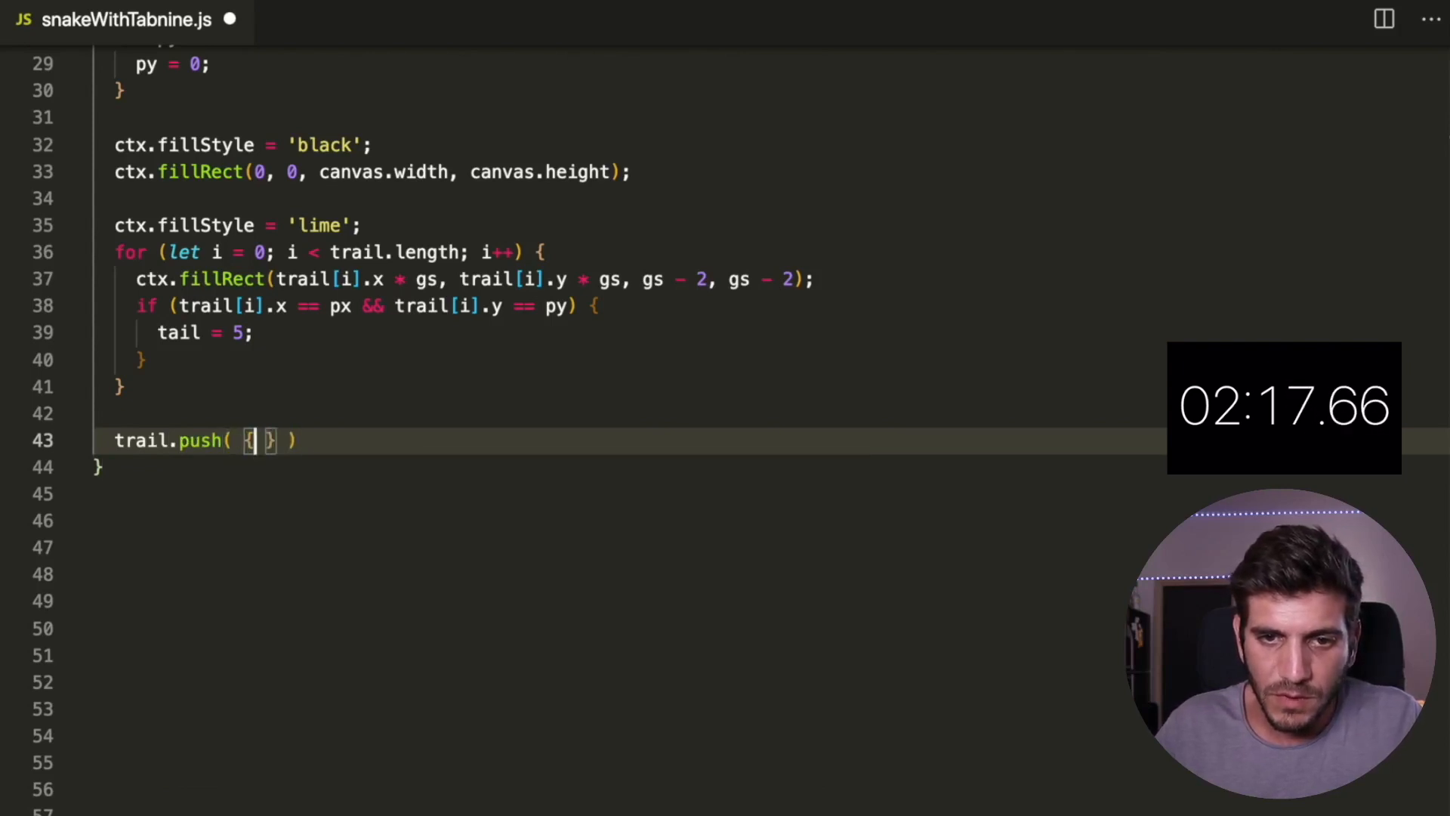
text(x:)
text(while ()
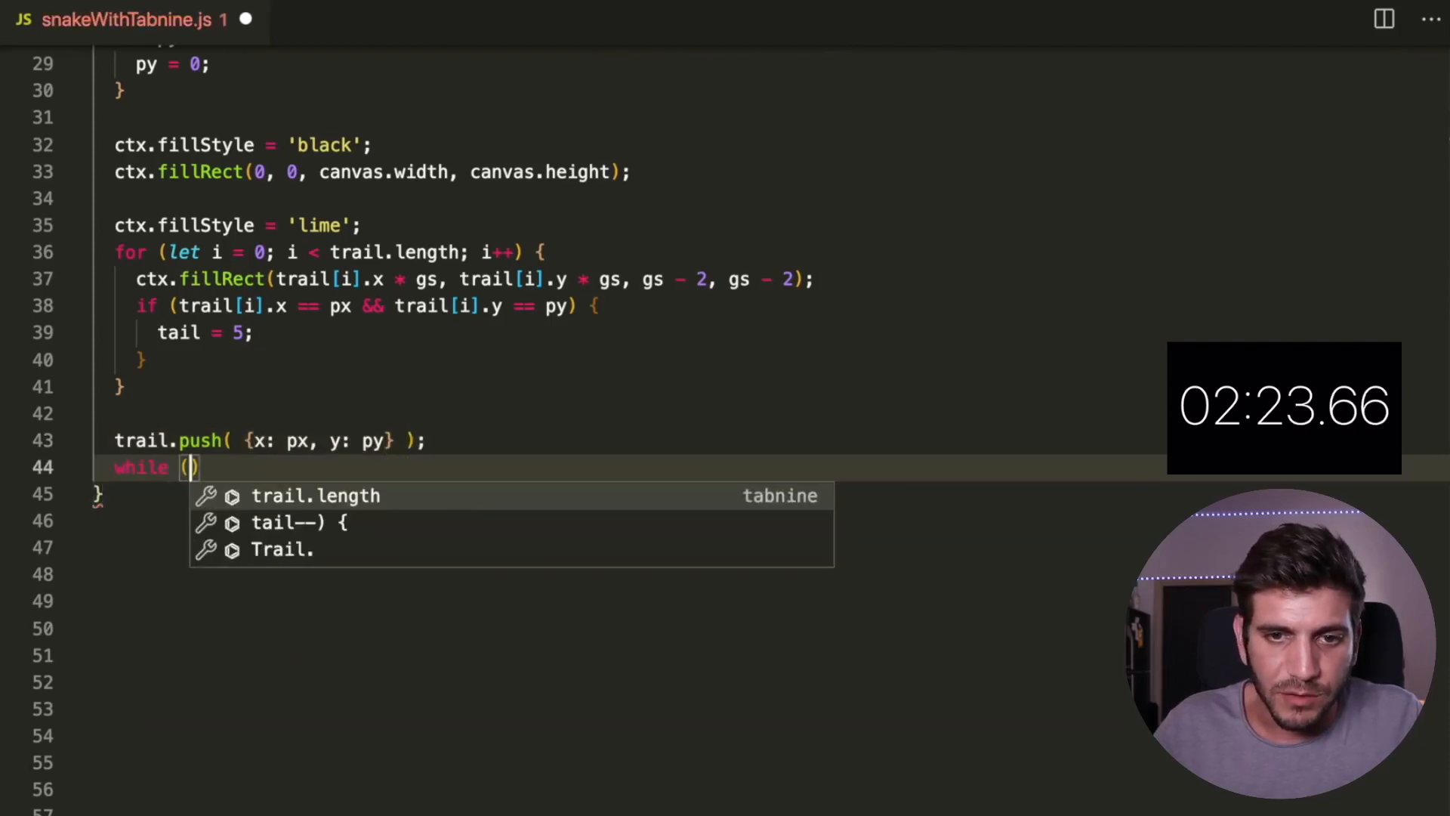
text(trail.length > tail)
text(trail.sh)
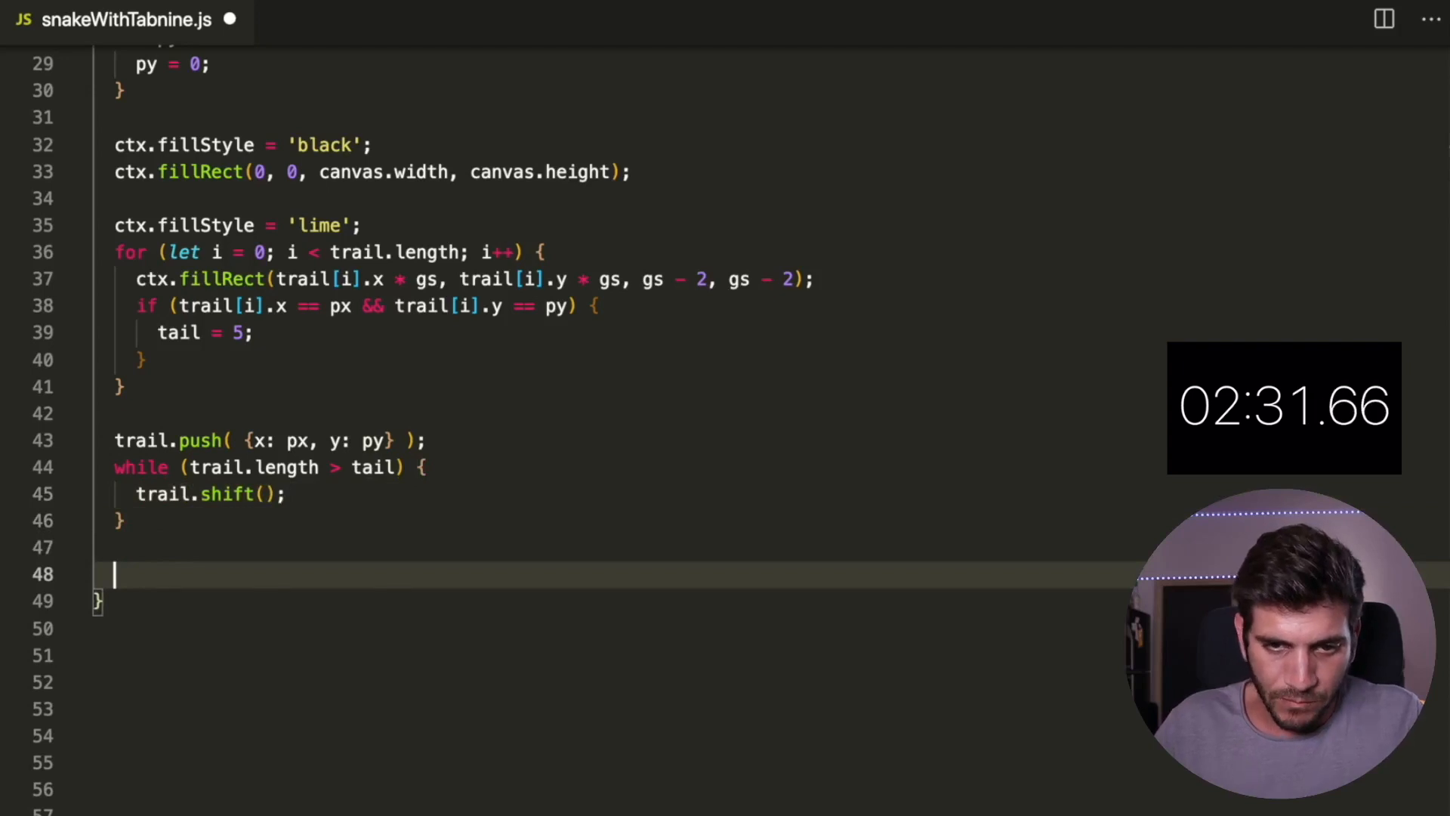
text(if)
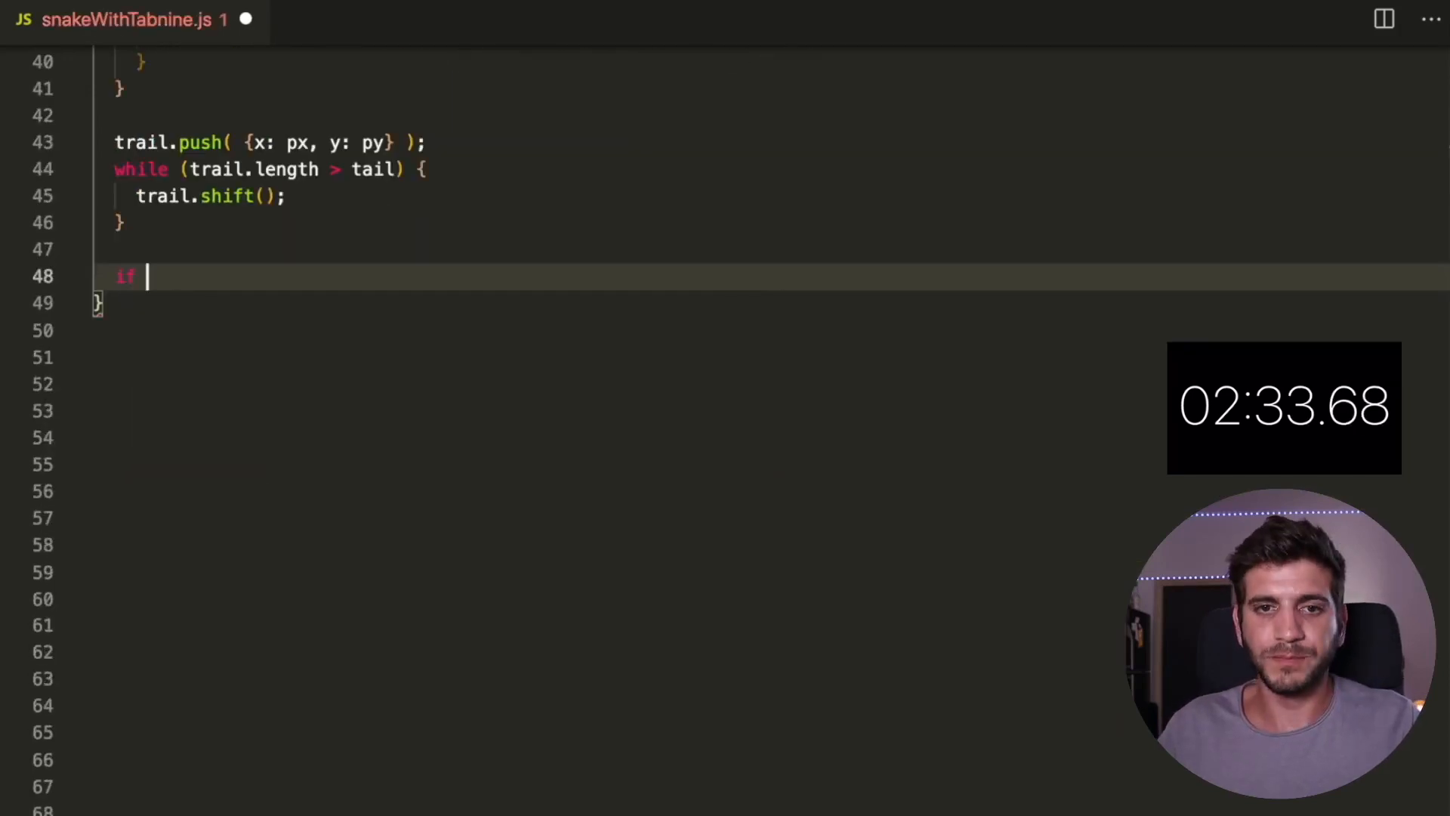
text(()
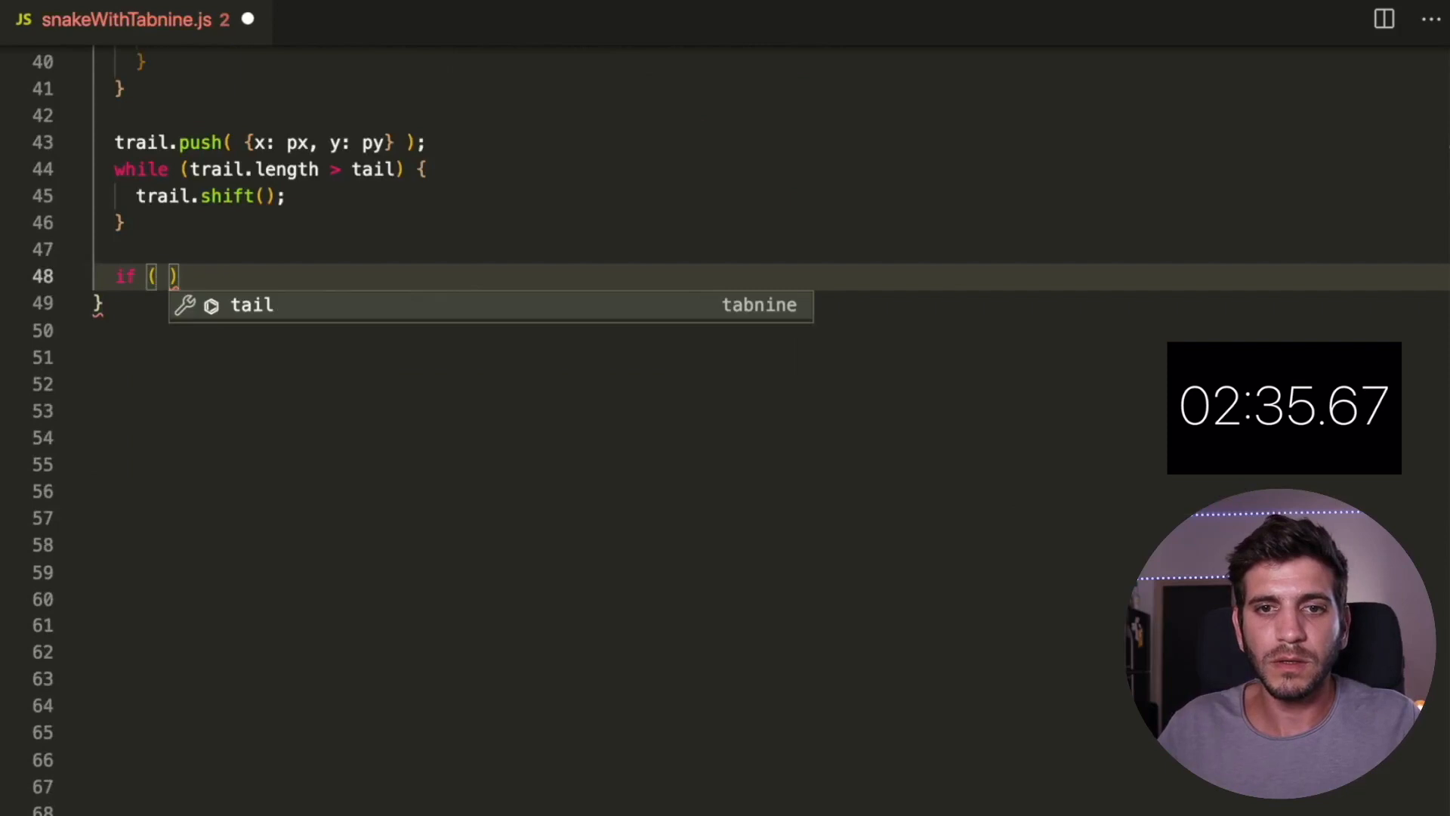
text(ax == px && ay == py)
text(tail++;)
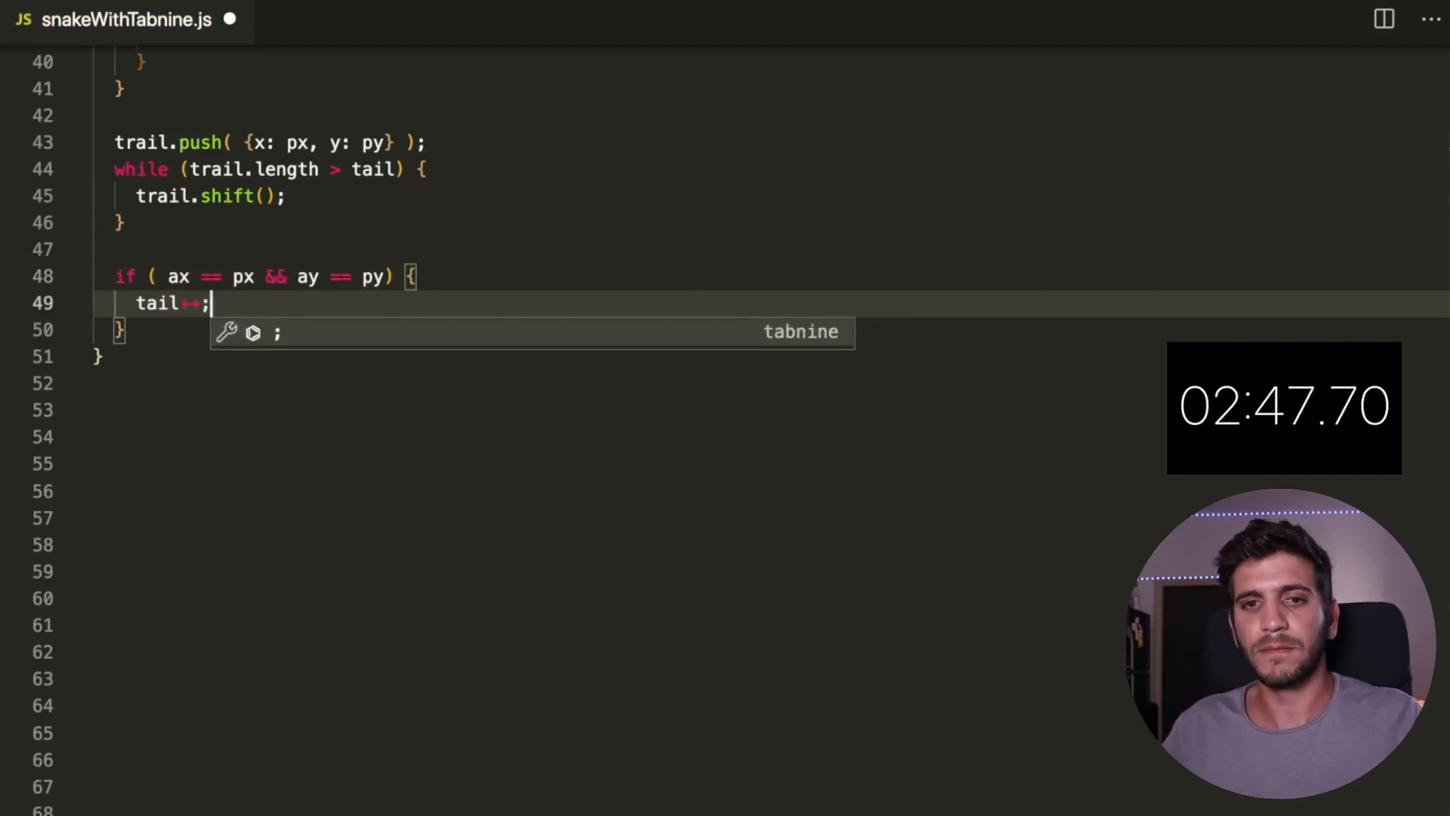
text(ax)
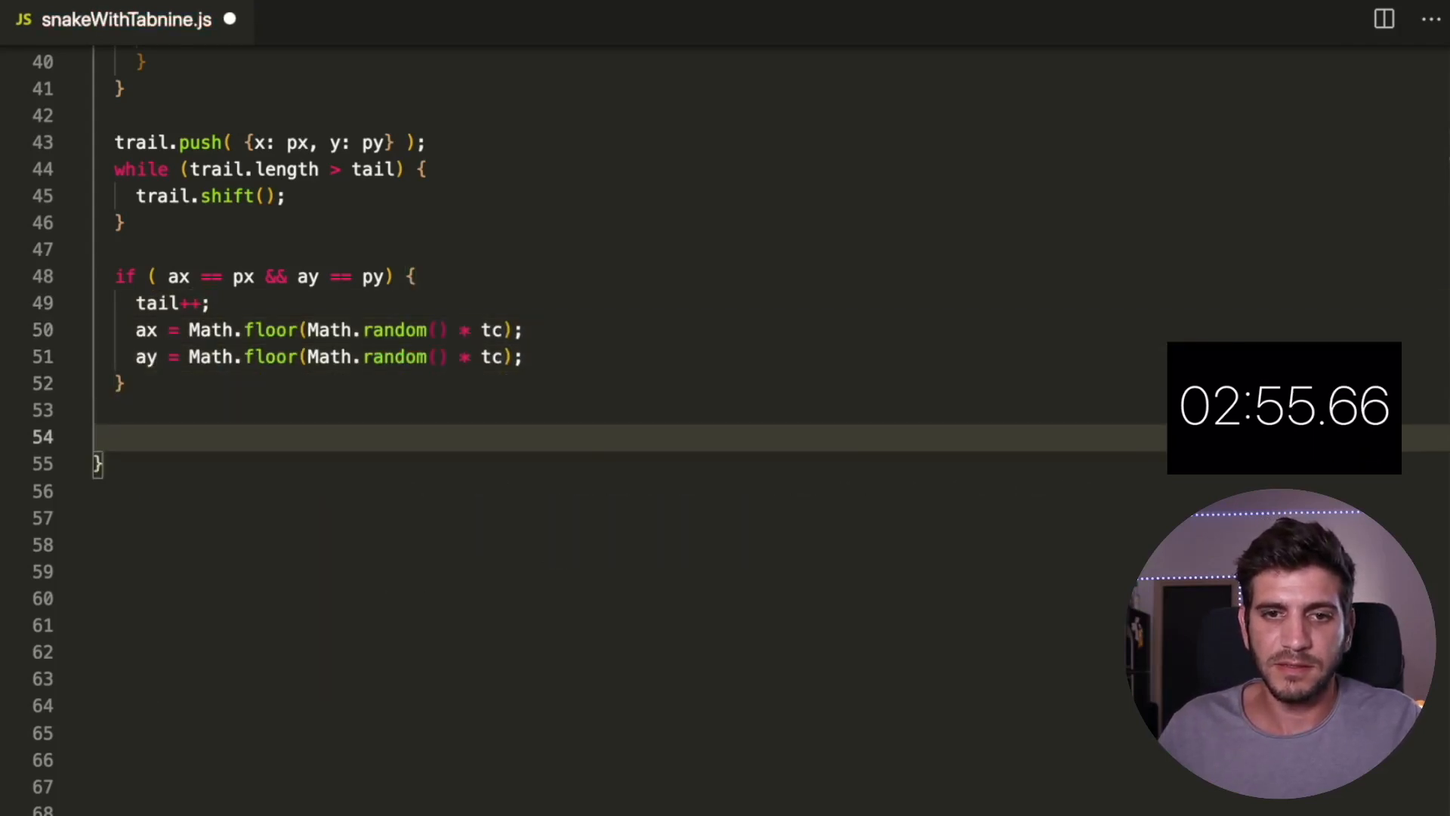
text(ctx.fillStyle)
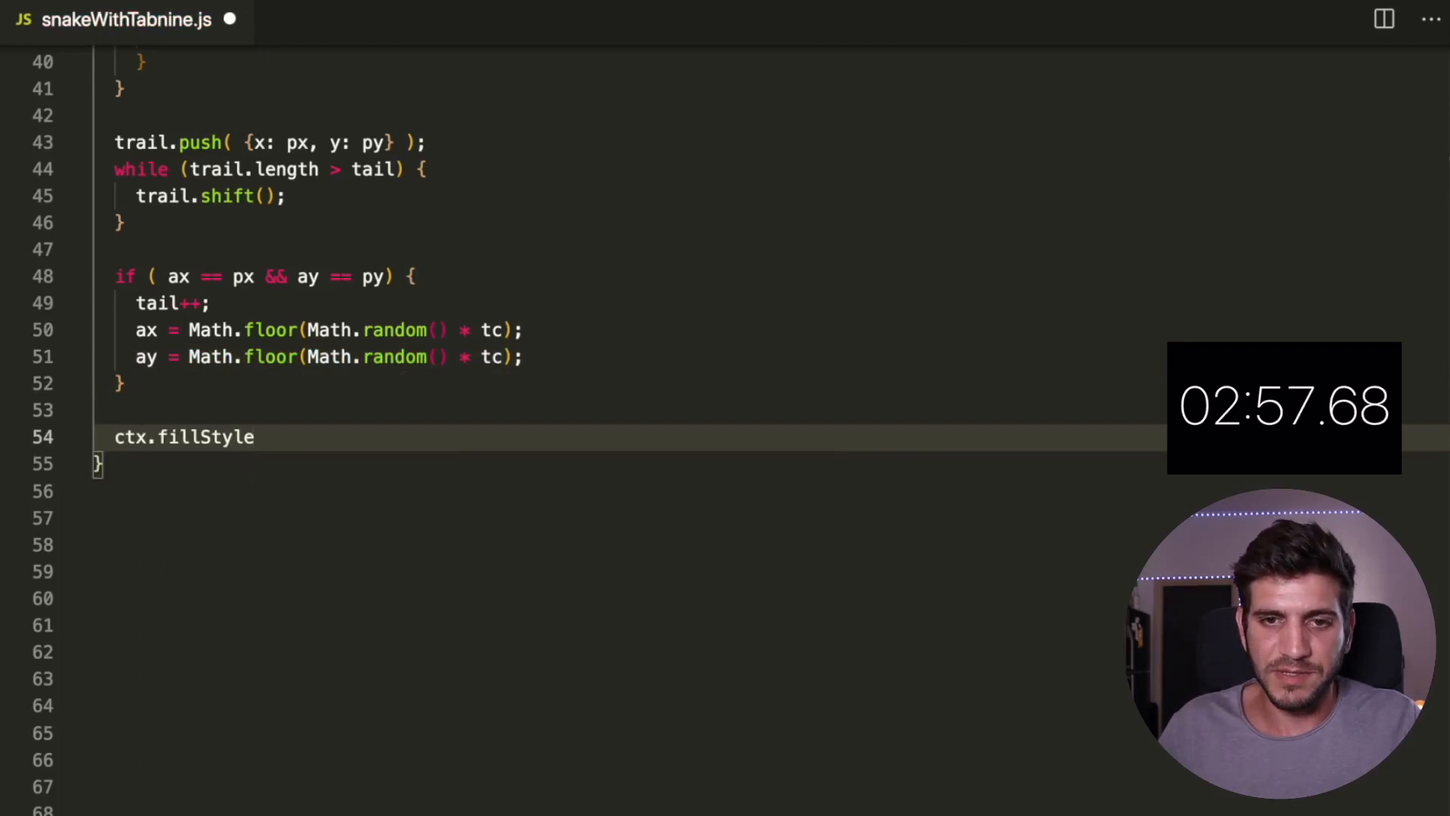
text(= 'red';)
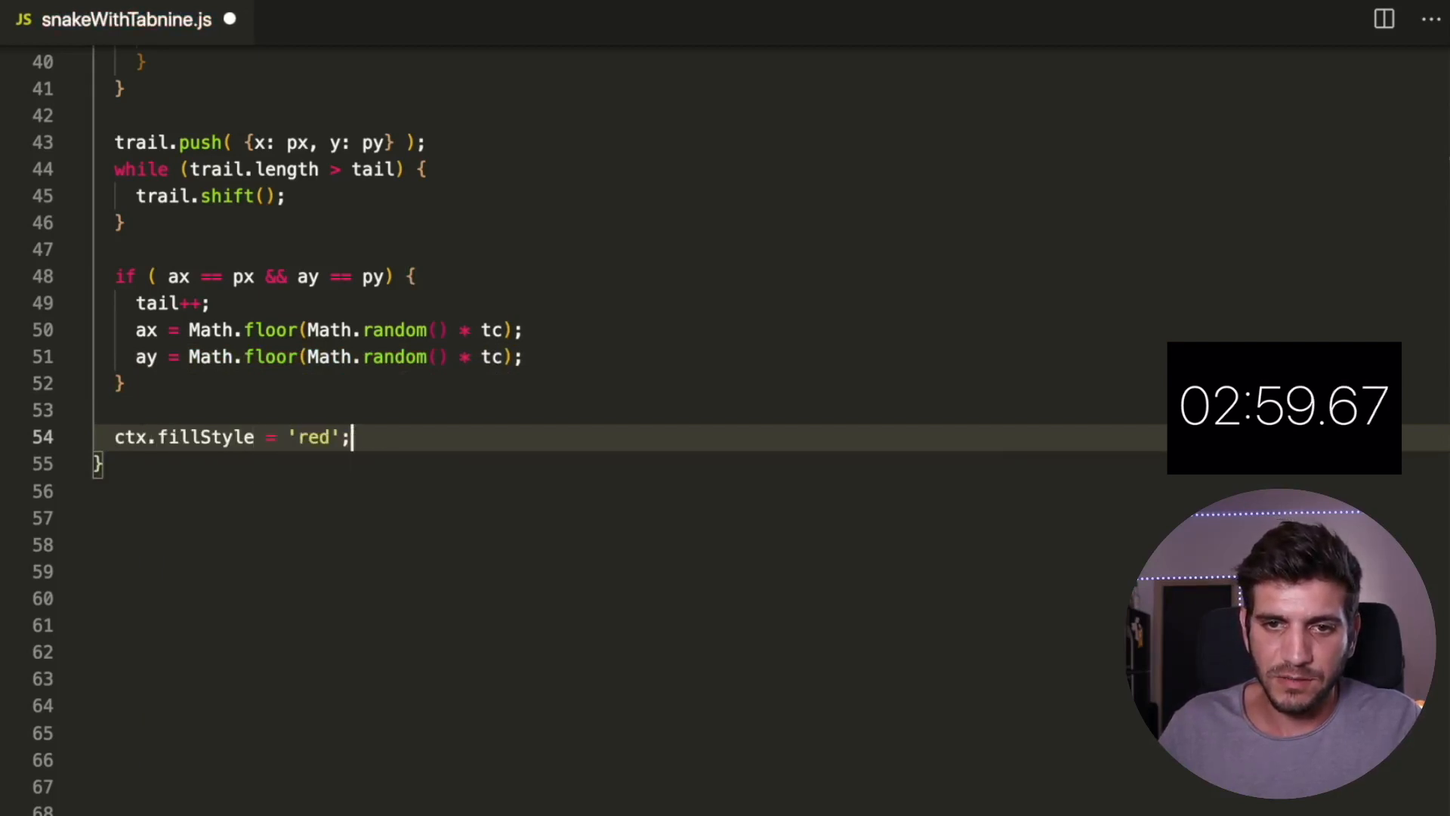
text(ctx.fillRect()
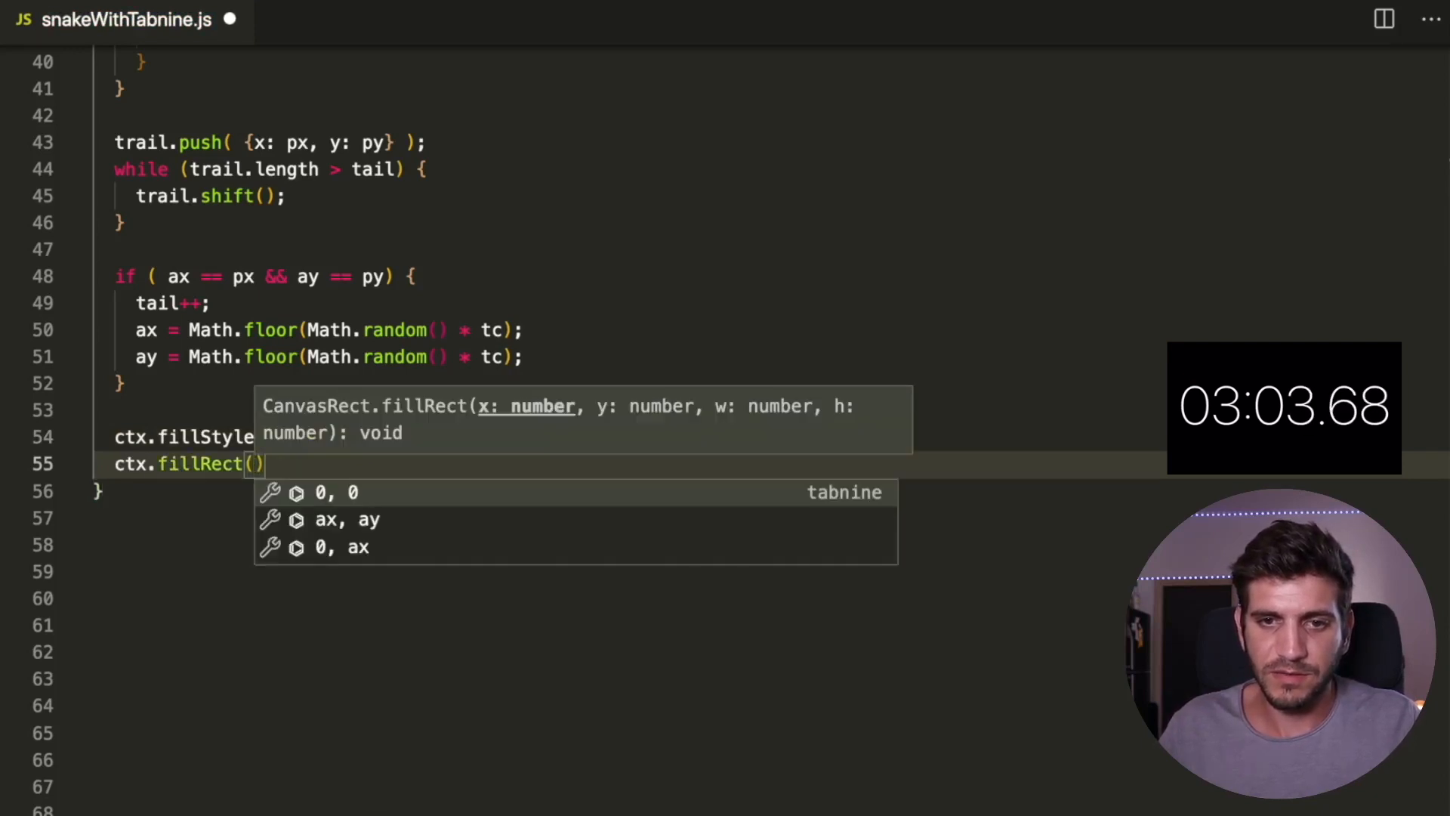
text(ax * gs, ay * gs, gs)
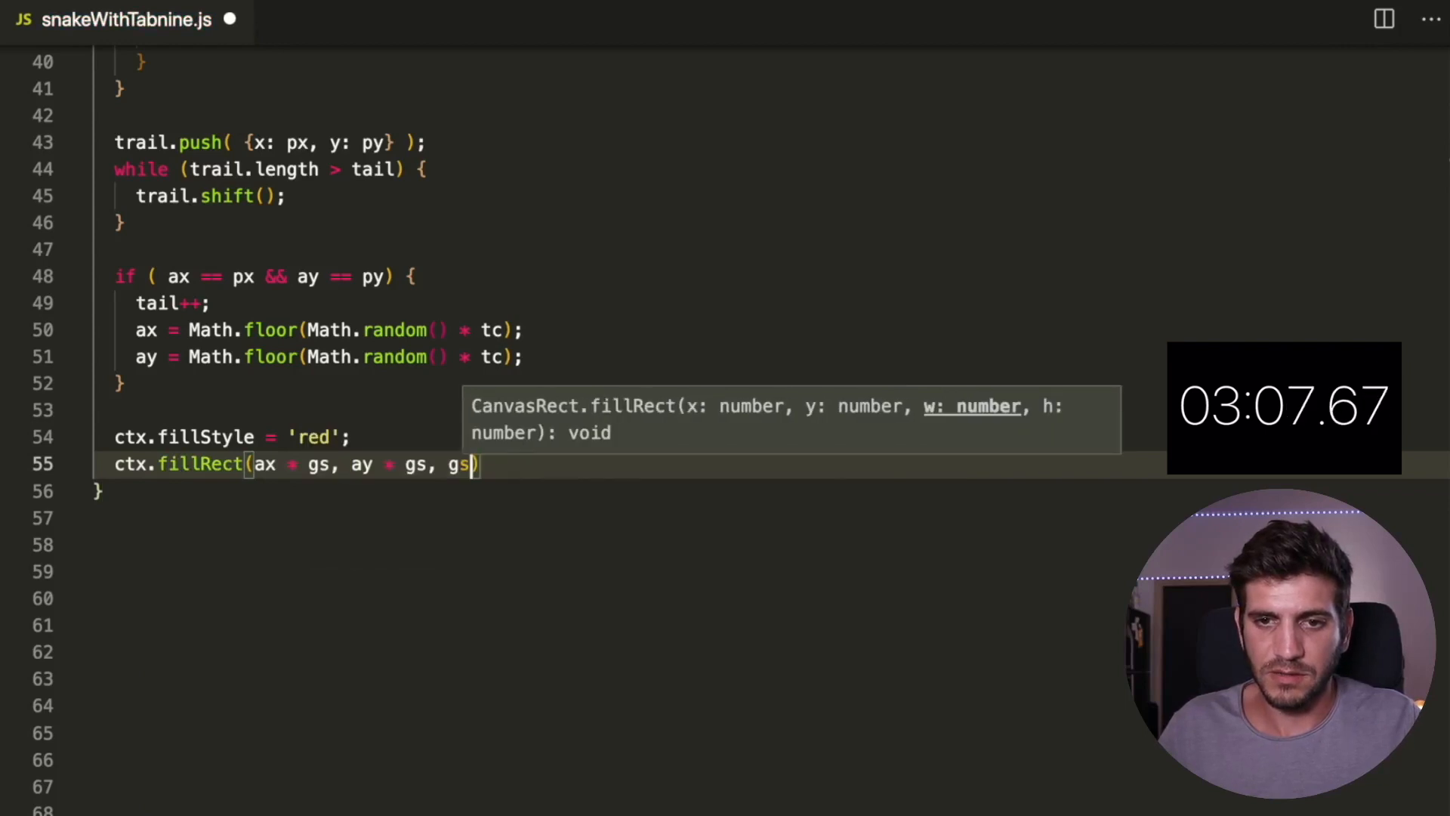
text(- 2, gs - 2);)
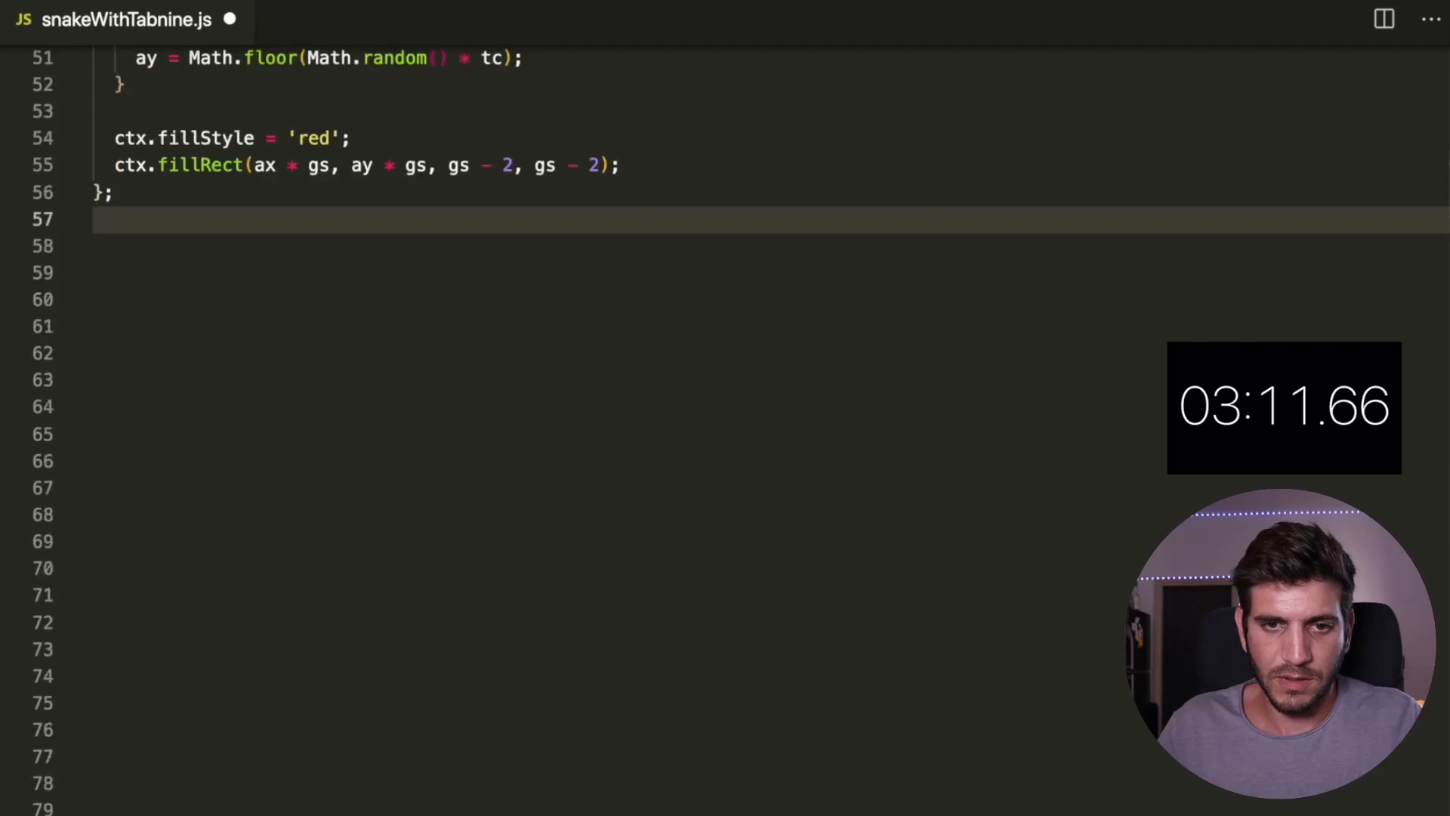
text(const)
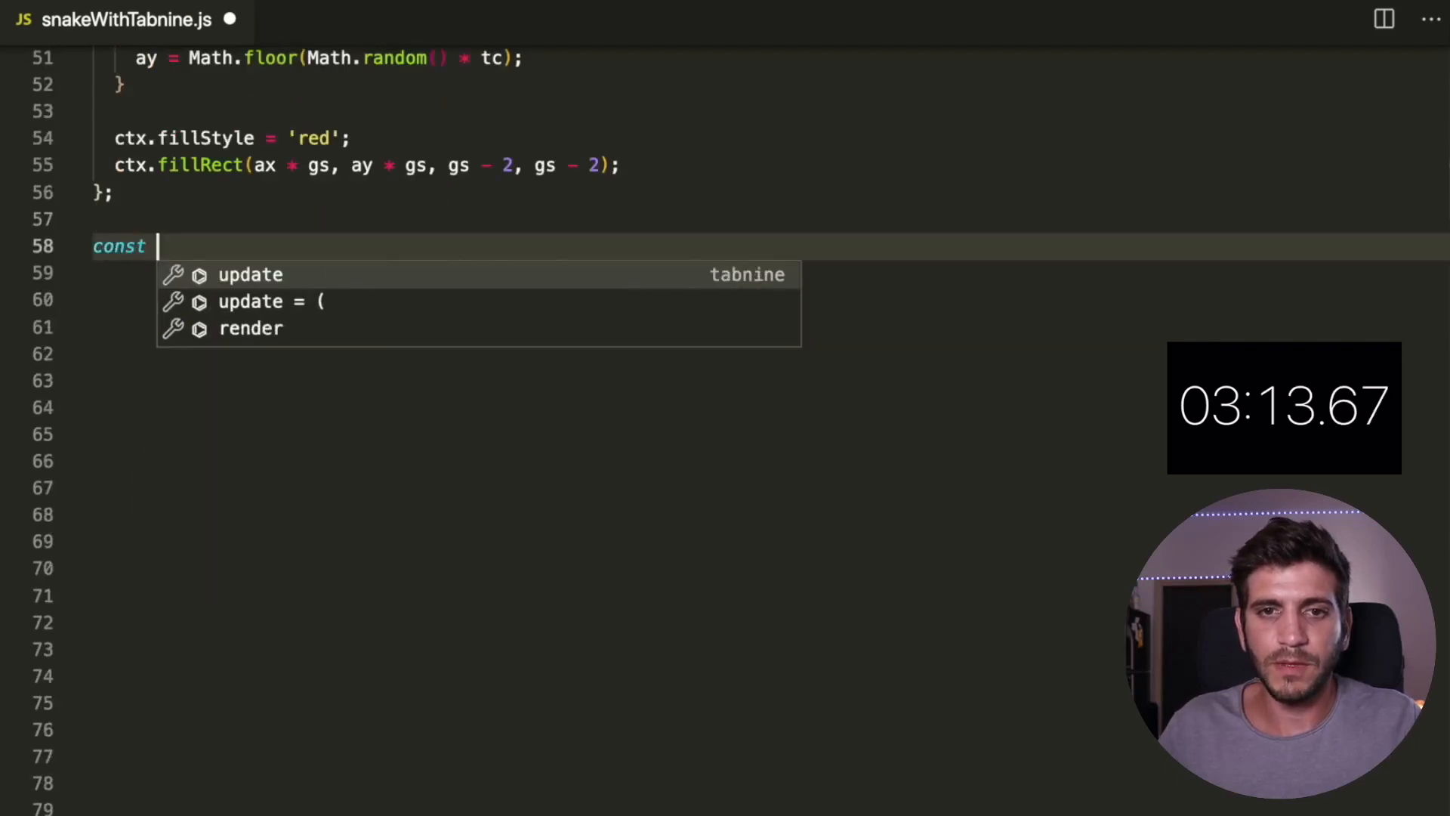
text(keyPush = (e))
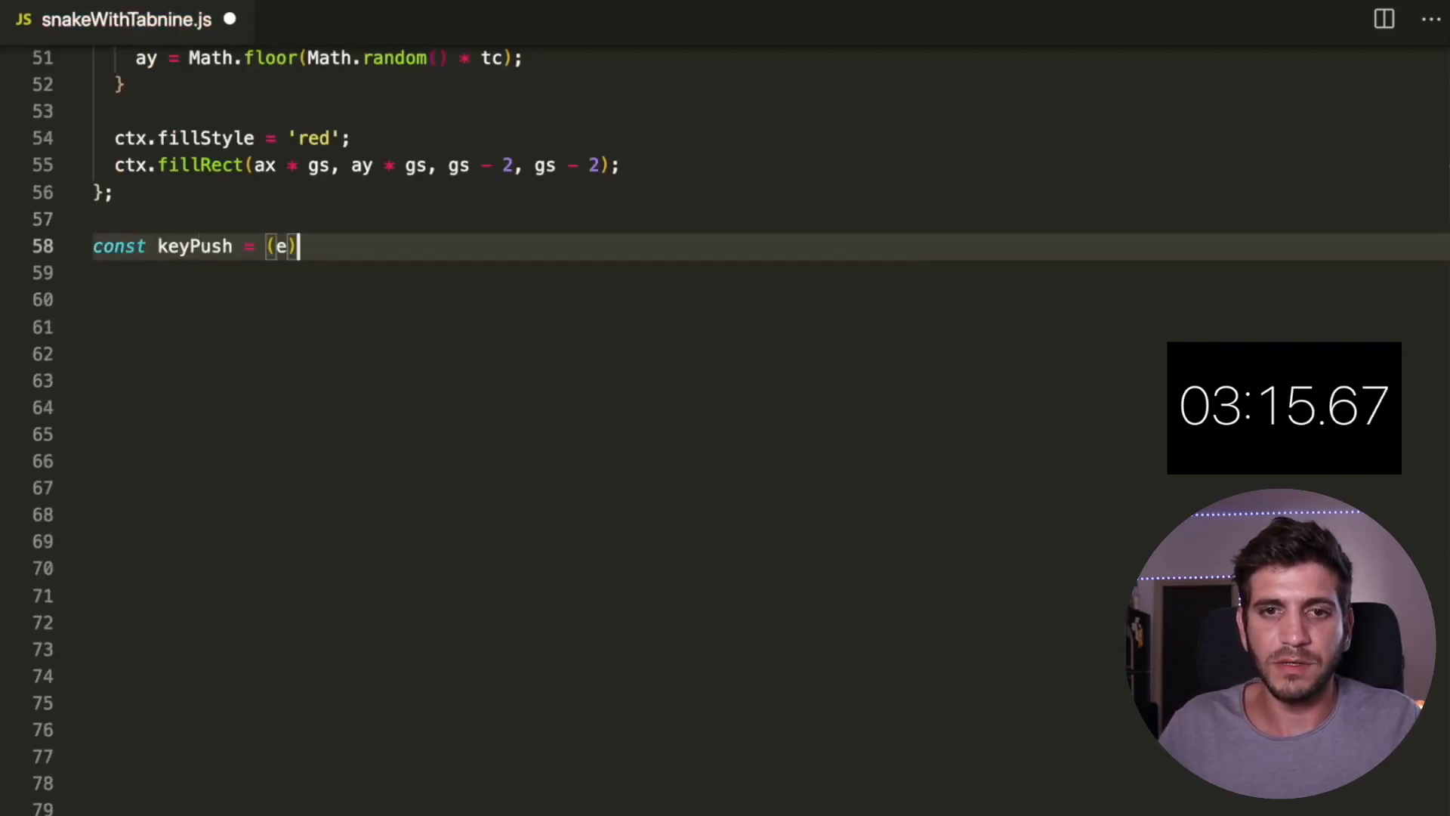
text(=> {)
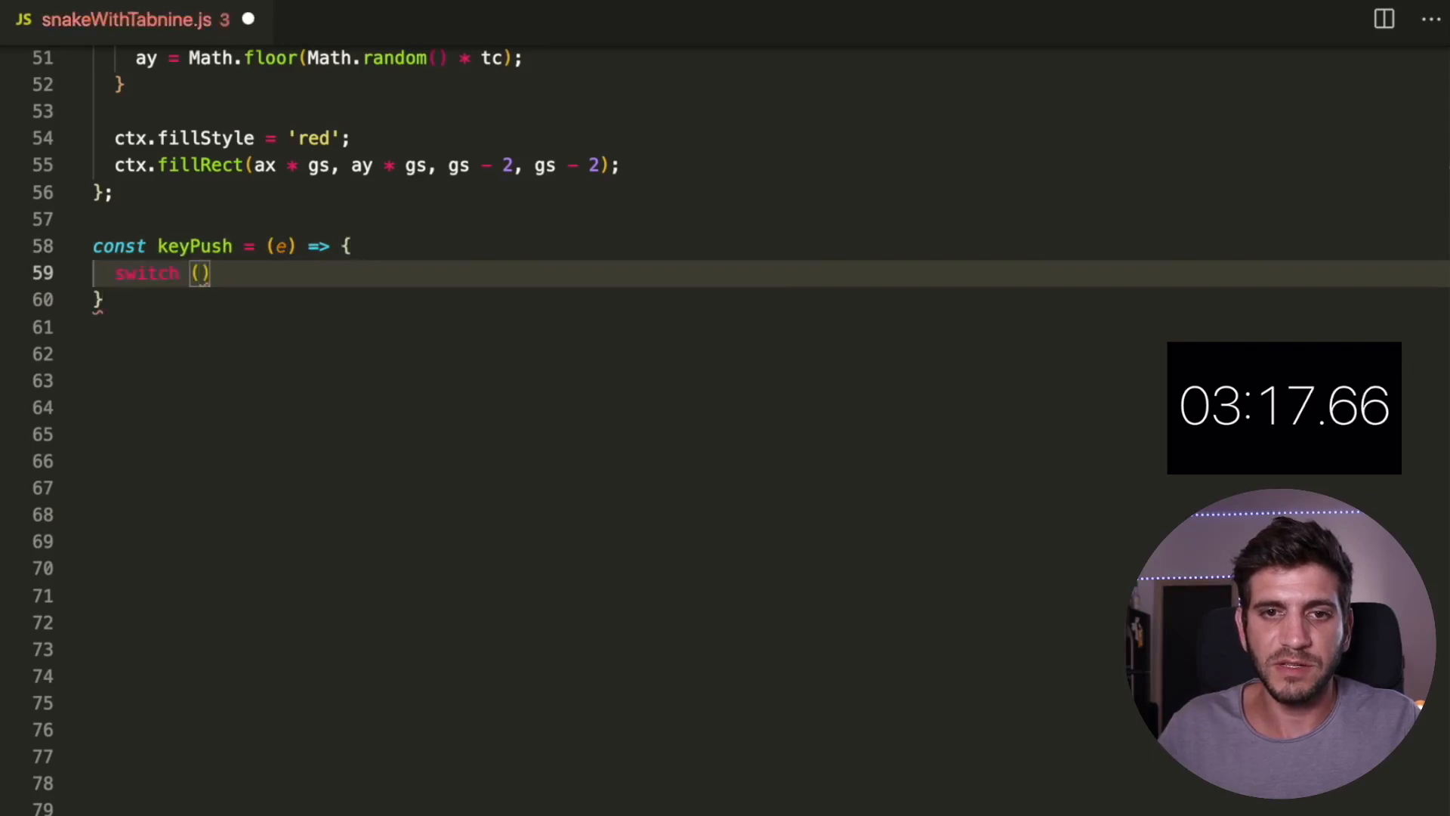
text(e.keyCode)
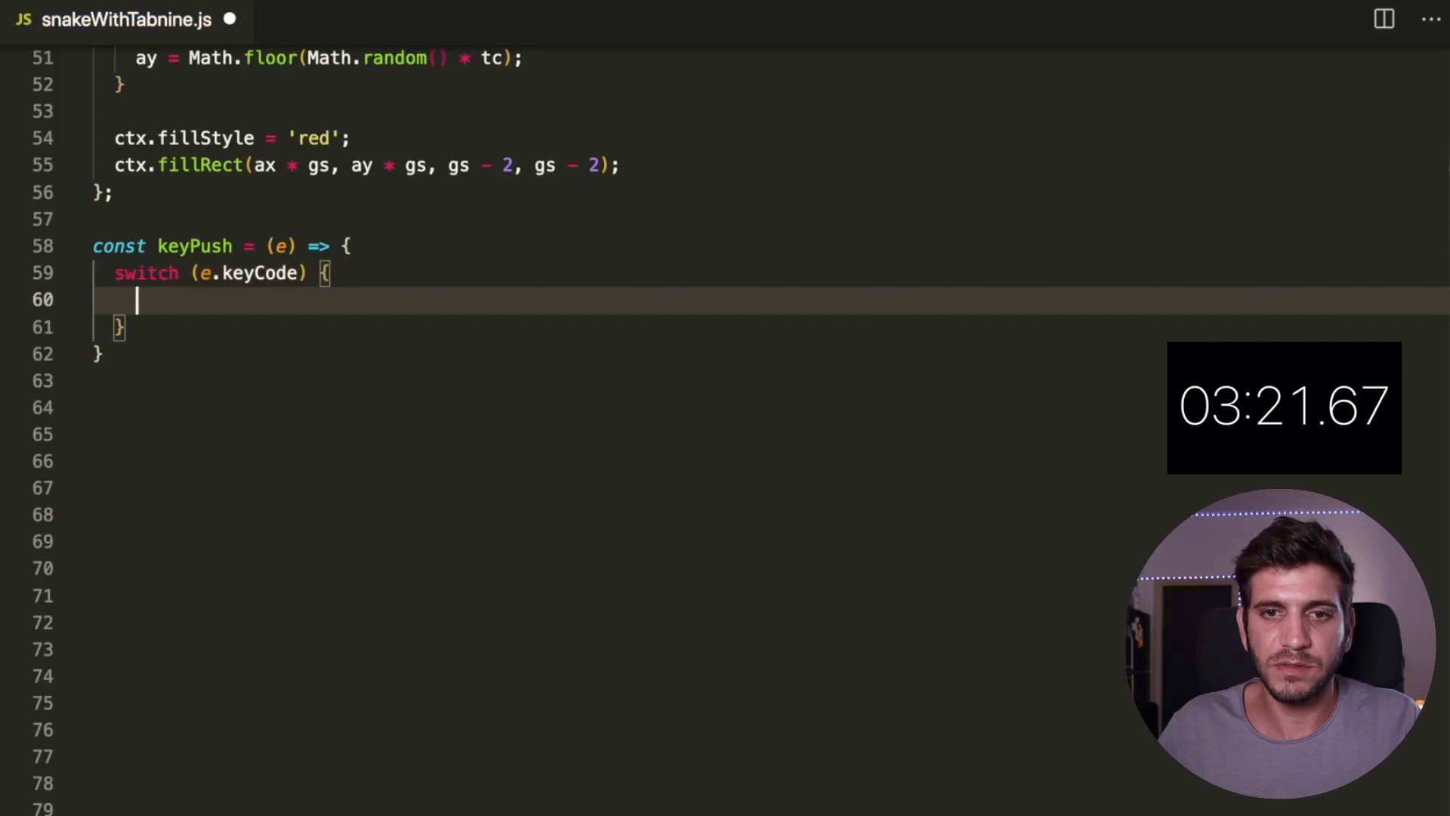
text(case 37:)
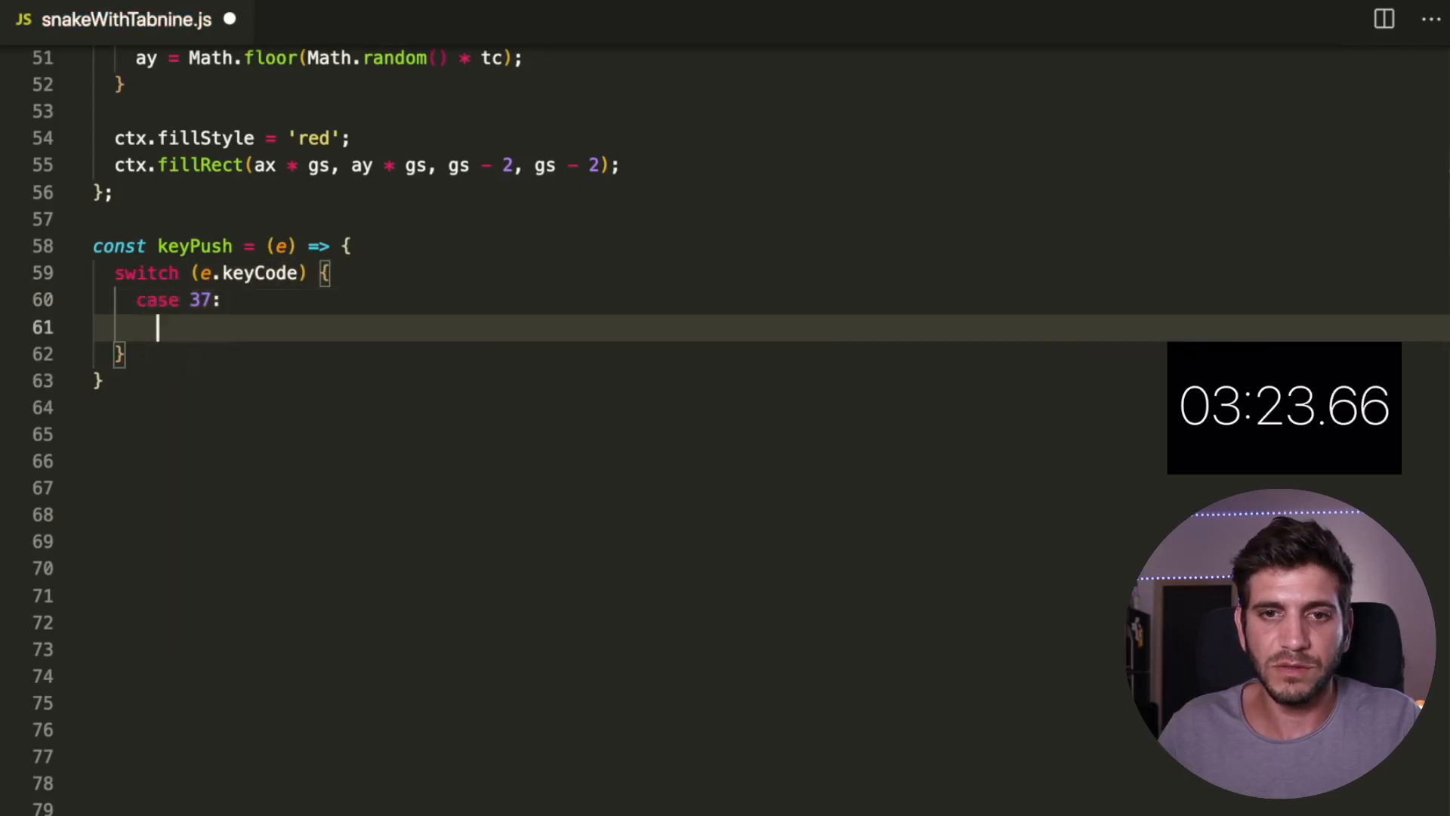
text(xv =)
text(yv =)
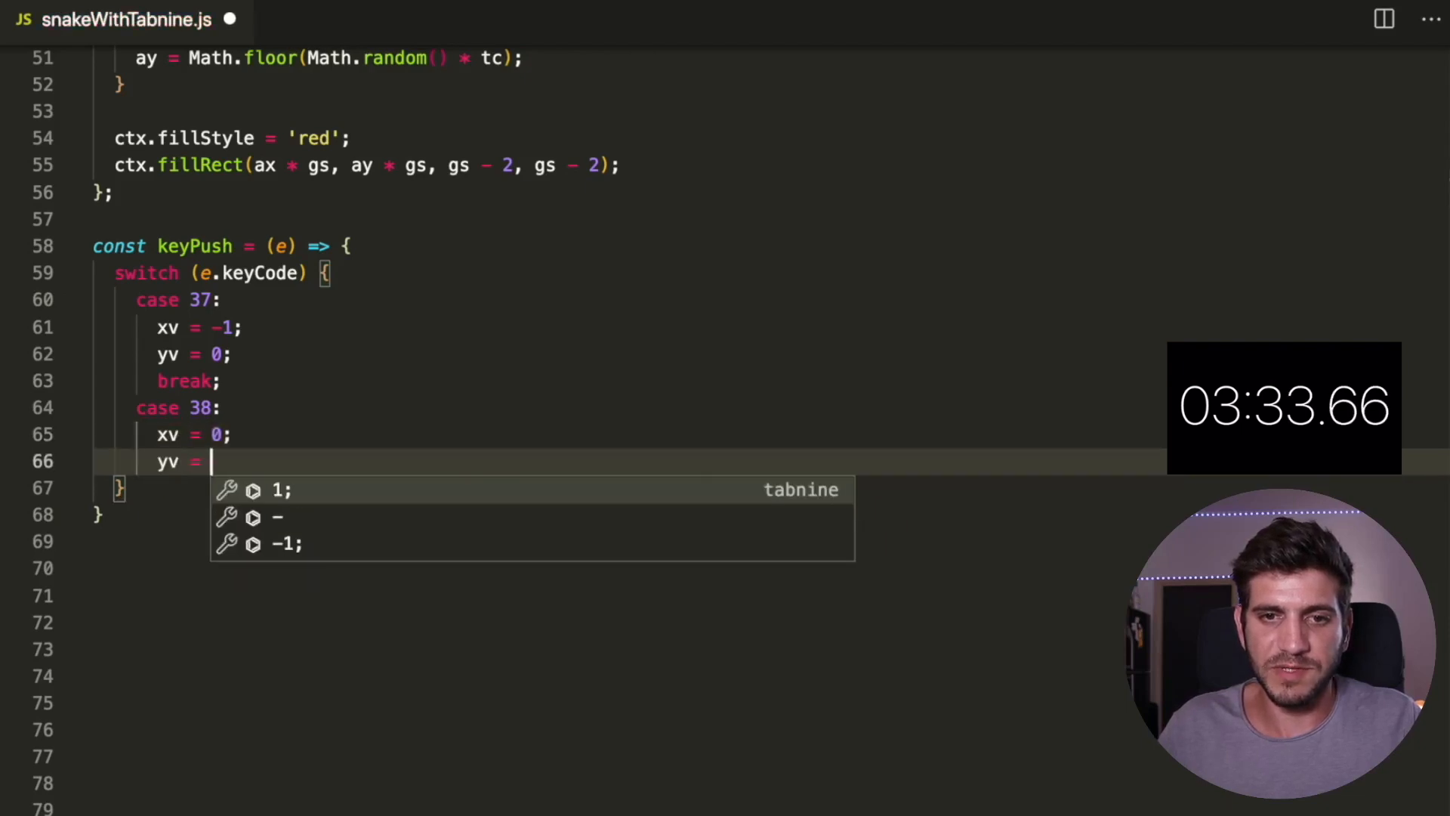
text(-1;)
text(case 39:)
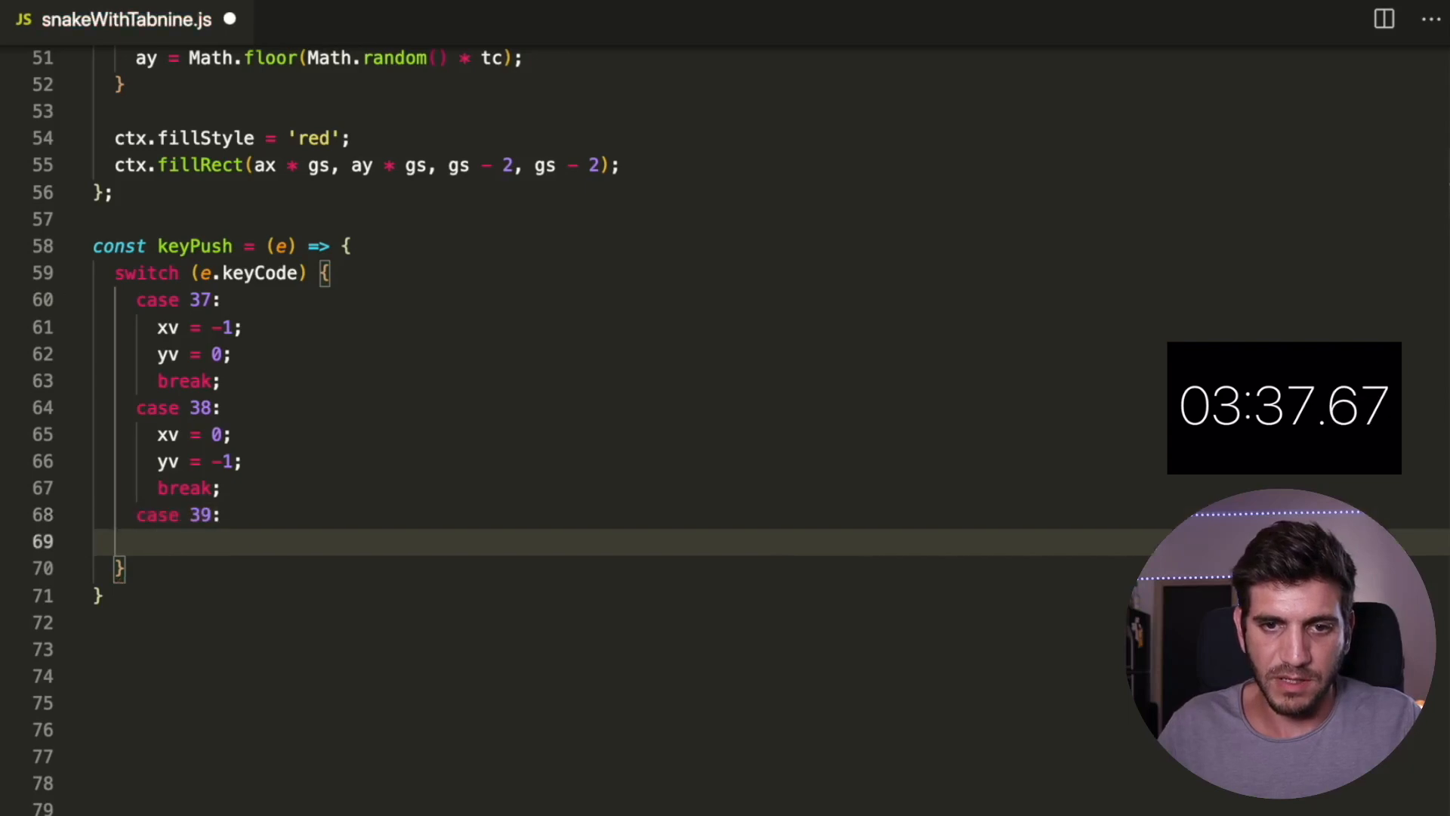
text(xv = 1;)
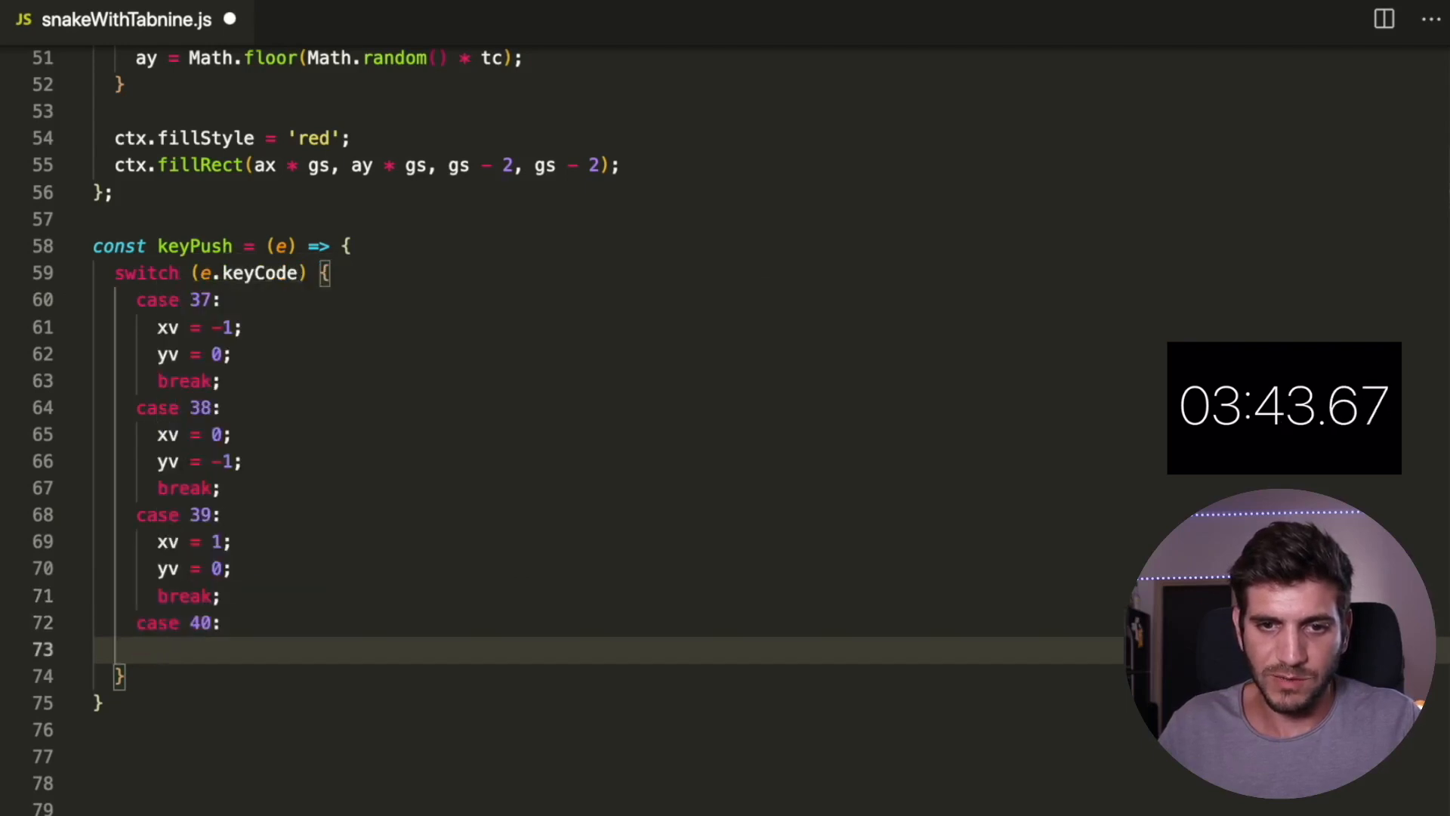
text(xv = 0;)
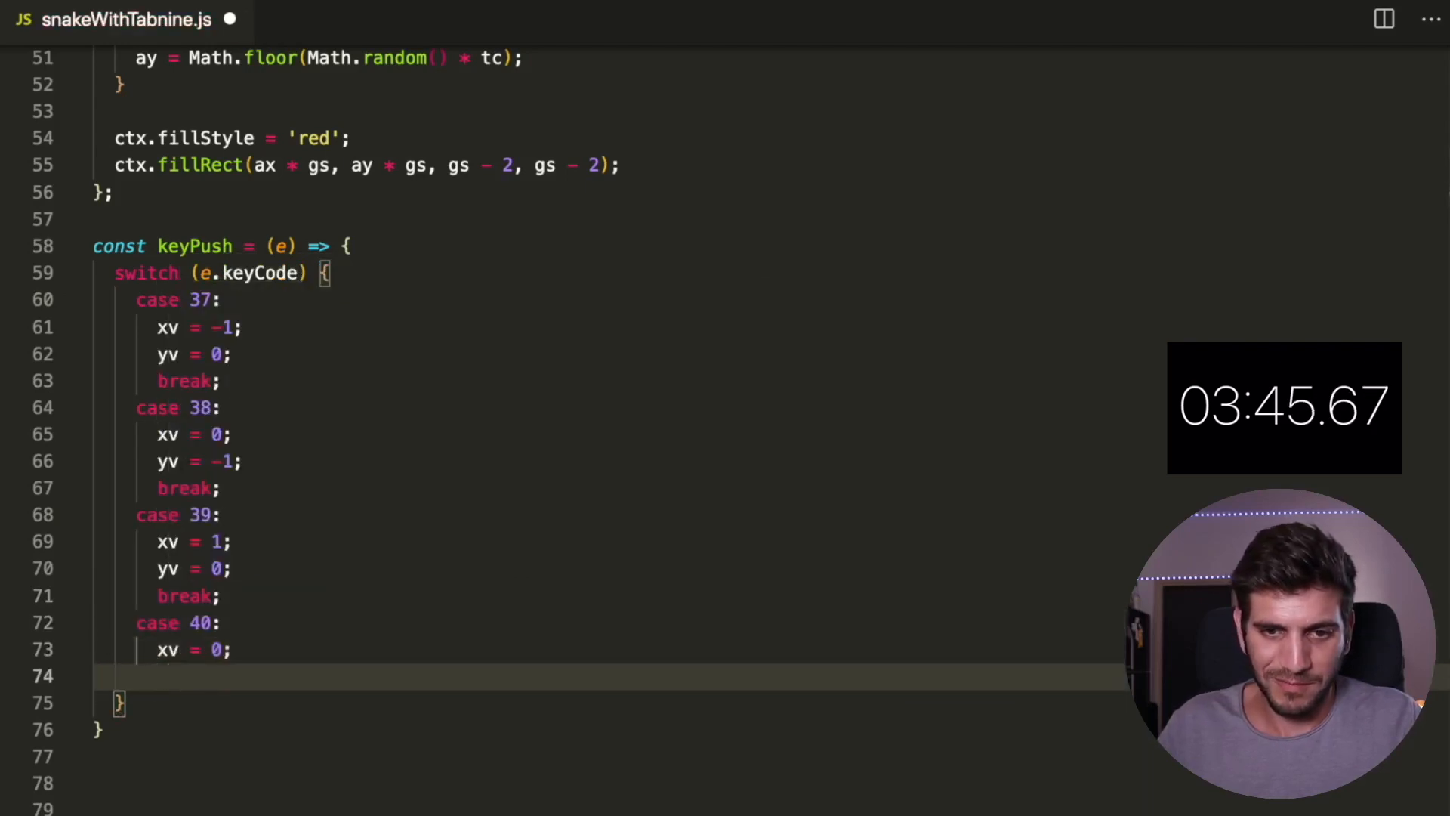
text(yv = 1;)
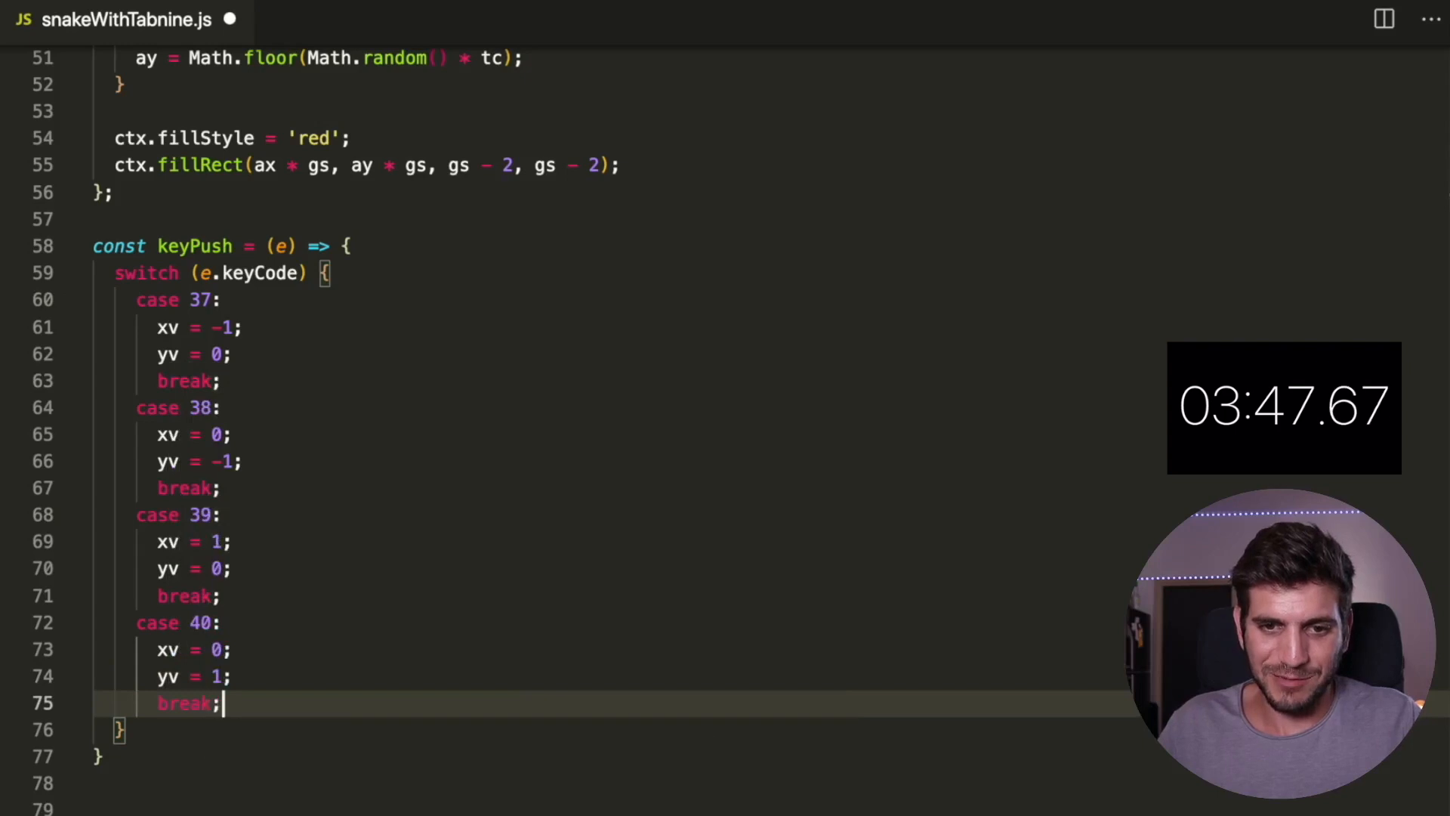